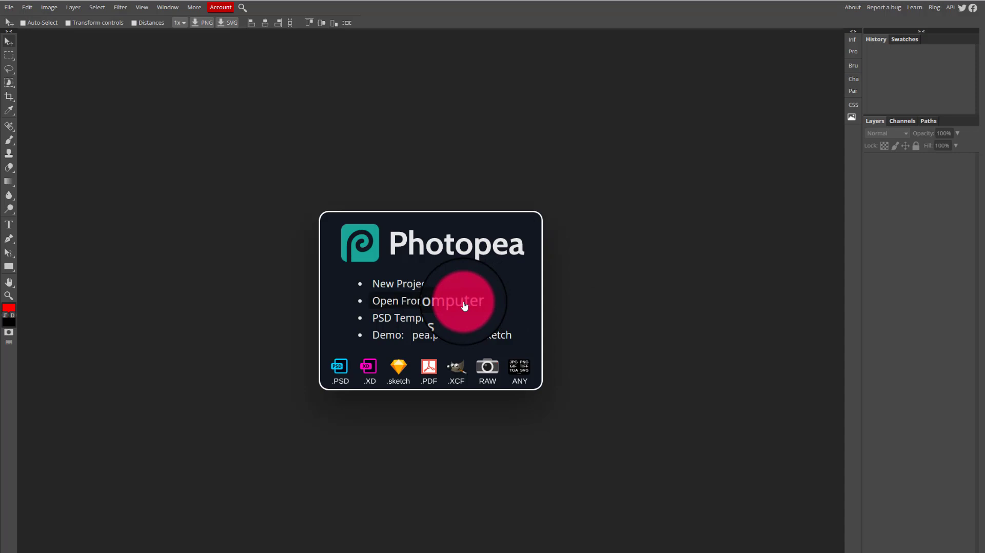
# Open the beach photo and the fur texture image from the computer
pyautogui.click(424, 300)
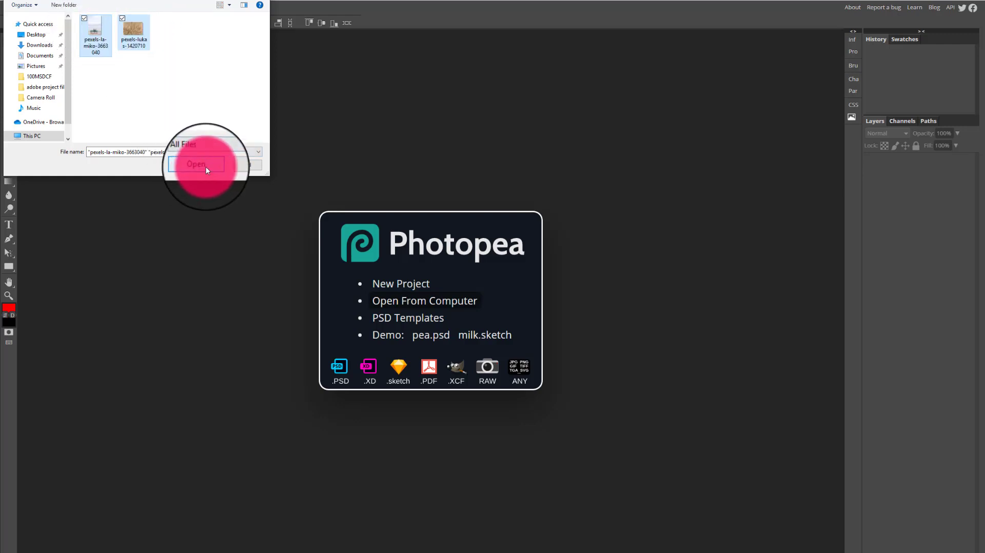
pyautogui.click(196, 164)
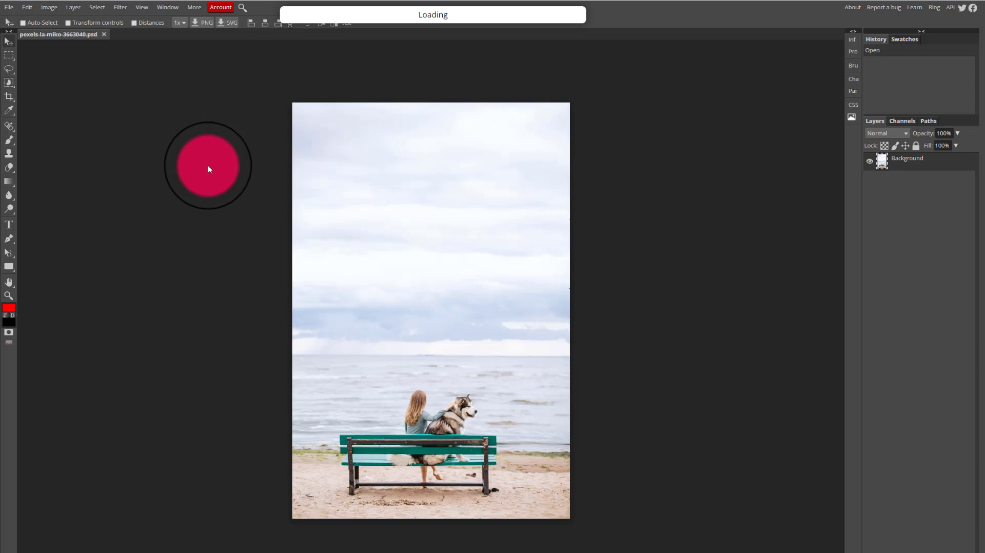
# Bring the pexels-lukas-1420710.psd fur texture document to the front
pyautogui.click(148, 34)
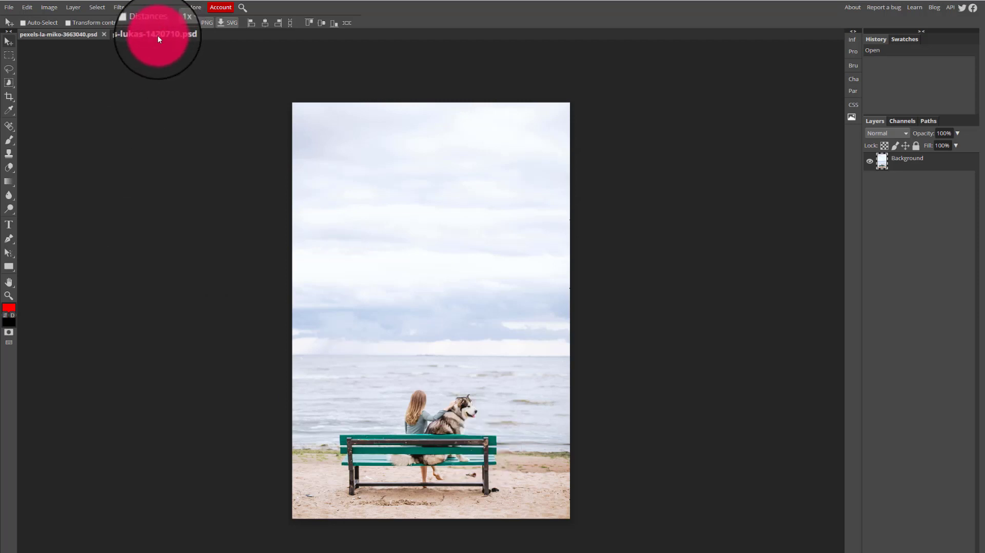
pyautogui.click(148, 34)
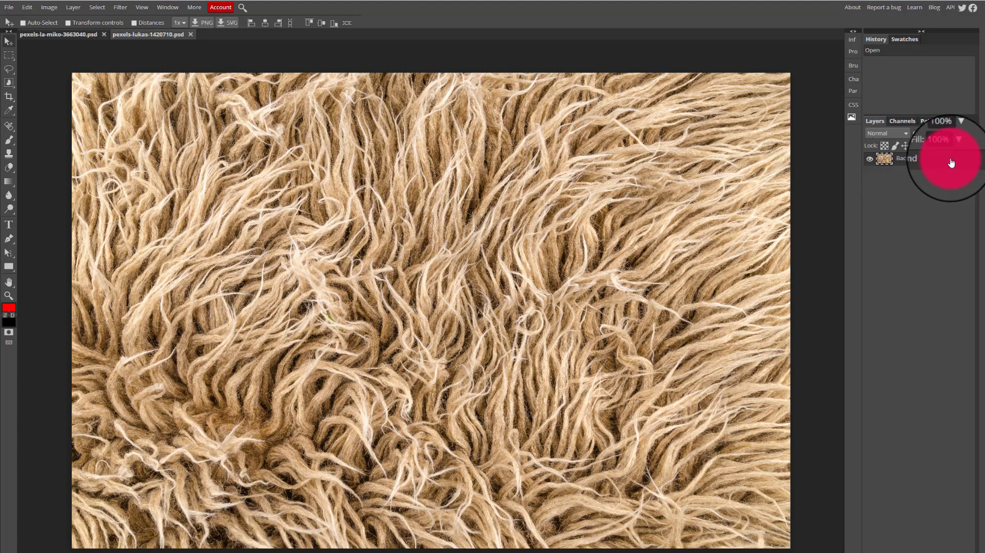
# Start duplicating the fur Background layer into another document with Duplicate Into
pyautogui.rightClick(911, 158)
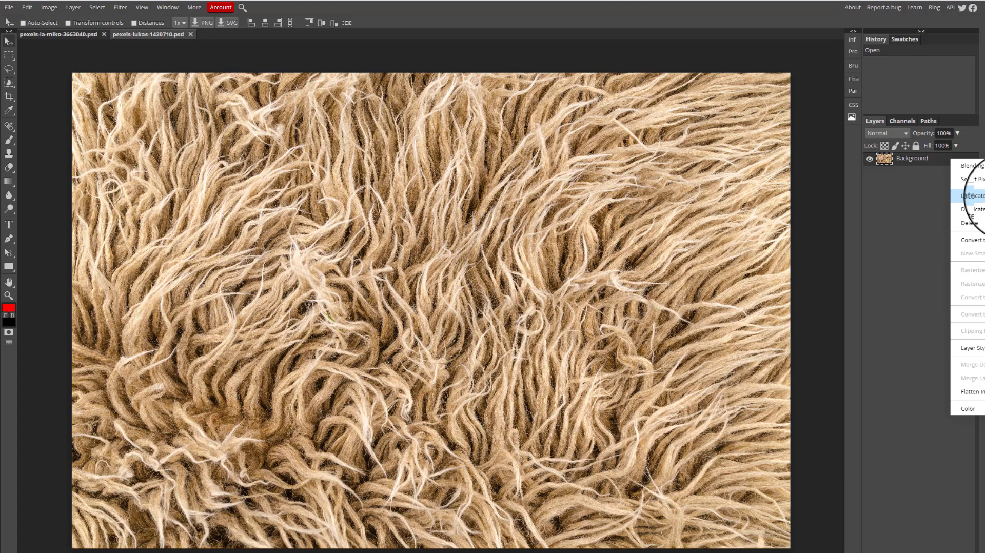
pyautogui.click(971, 209)
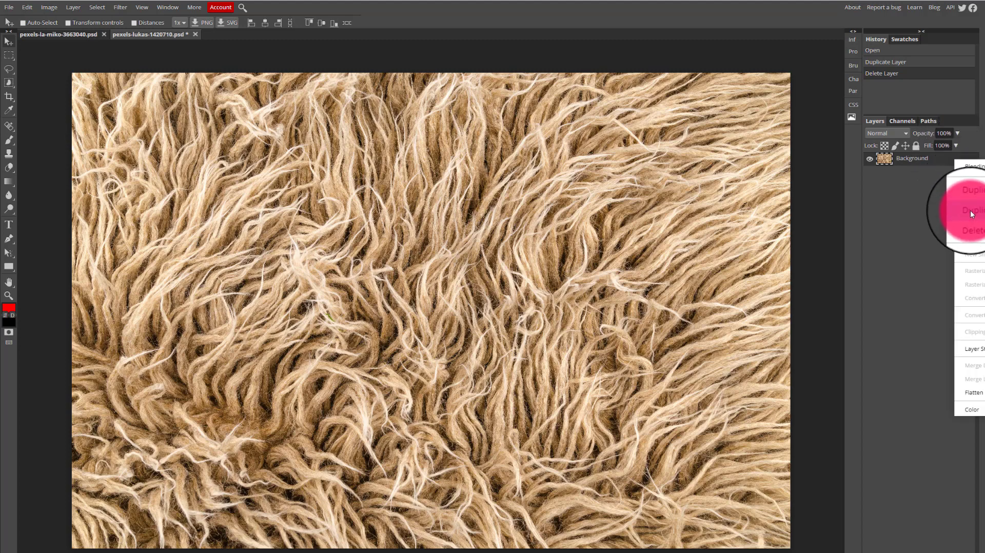
pyautogui.click(970, 210)
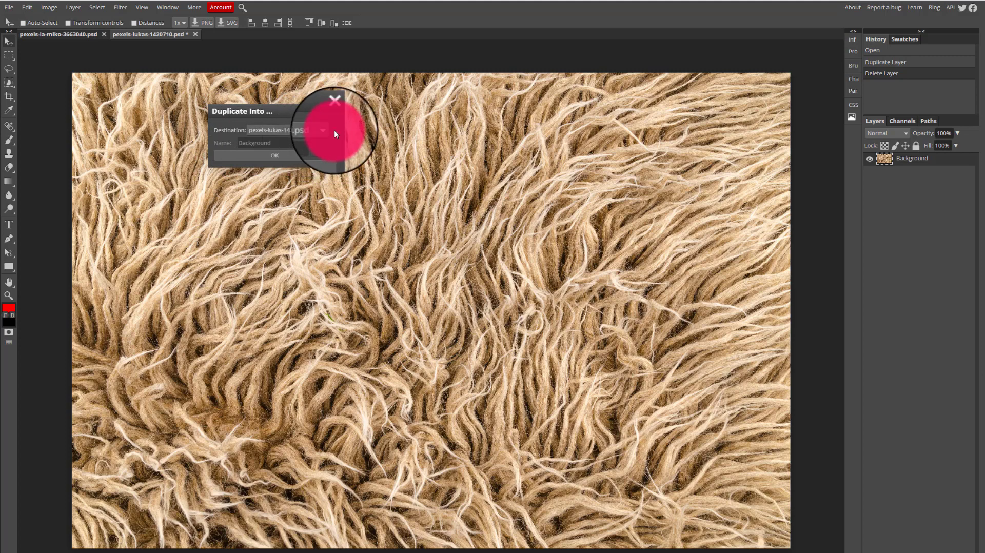
# Set the duplicate's destination to the beach photo document and confirm
pyautogui.click(322, 130)
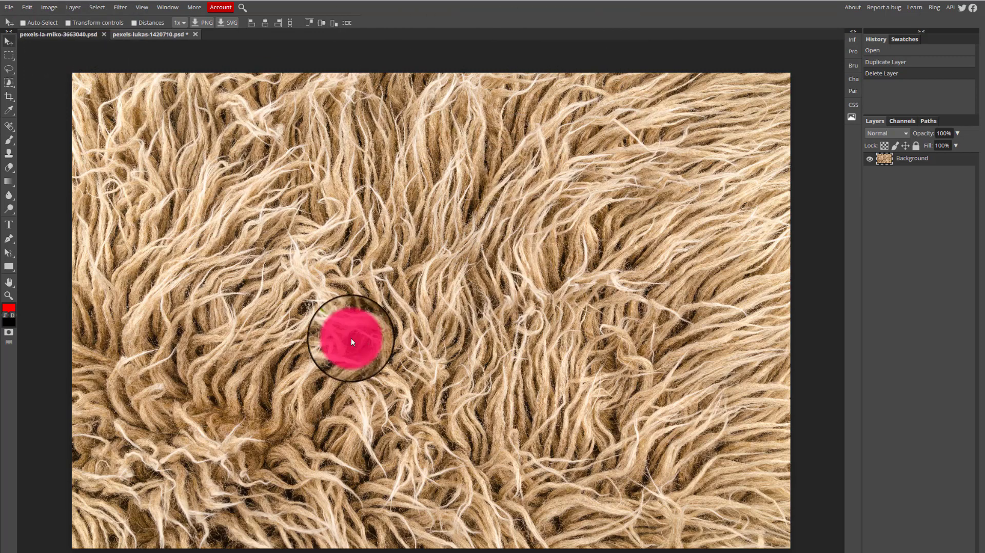
# Drag the fur texture layer around to reposition it over the beach photo
pyautogui.moveTo(350, 341); pyautogui.dragTo(288, 260)
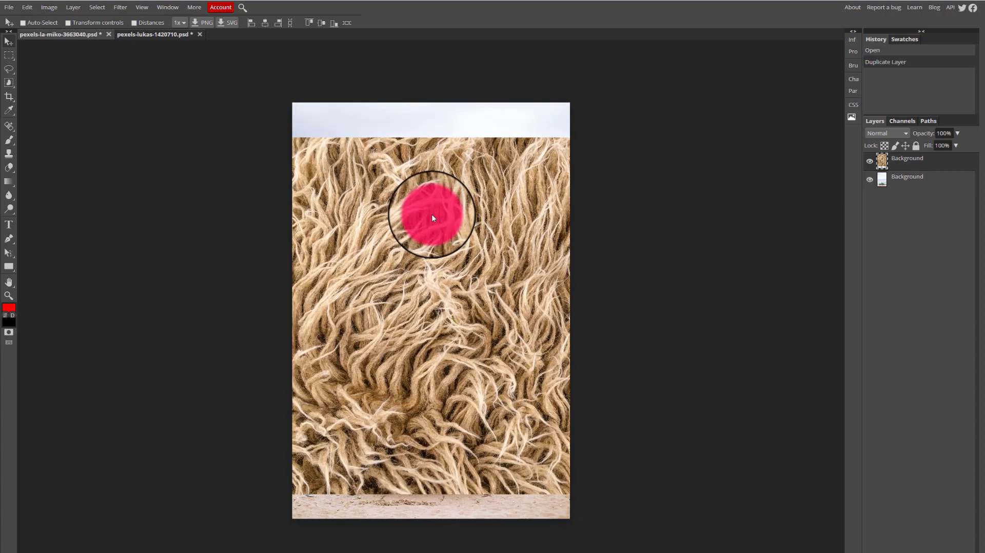
pyautogui.moveTo(430, 217); pyautogui.dragTo(490, 238)
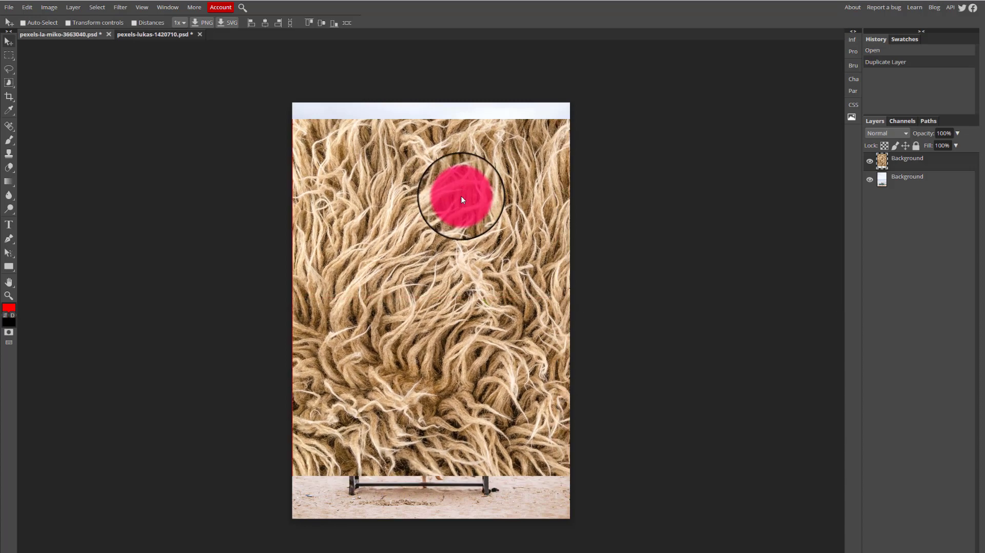
pyautogui.moveTo(461, 200); pyautogui.dragTo(557, 240)
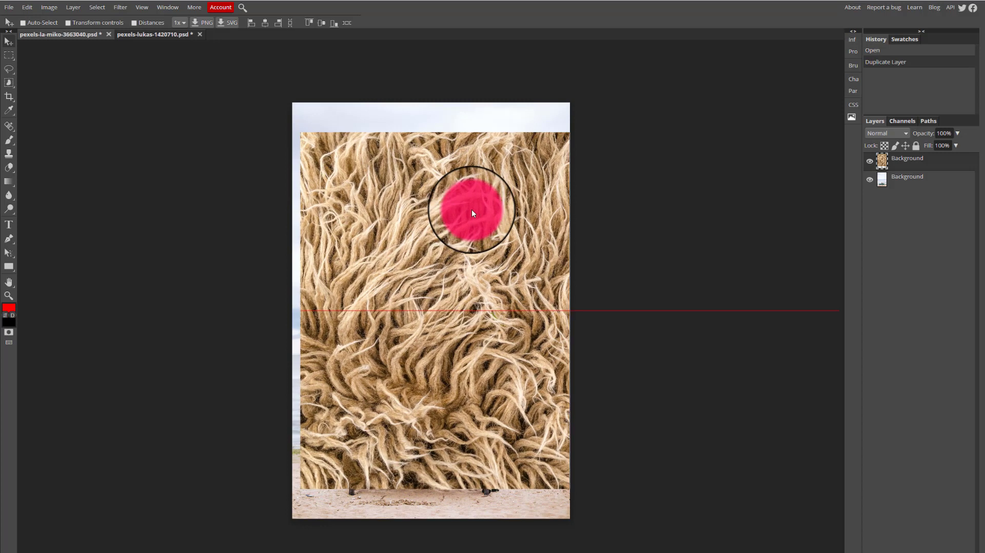
pyautogui.moveTo(470, 210); pyautogui.dragTo(361, 226)
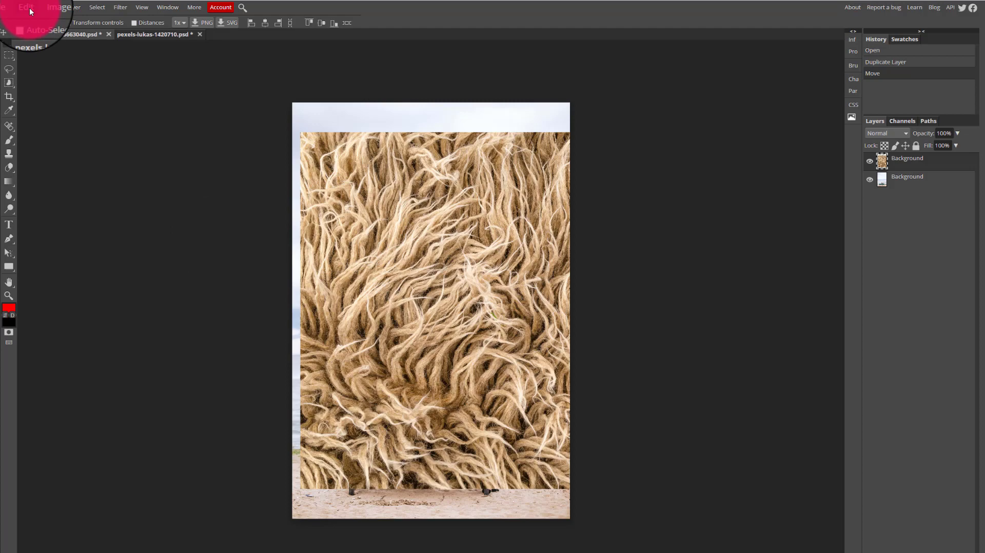
# Scale the fur layer up with Free Transform until it covers the whole photo
pyautogui.click(25, 7)
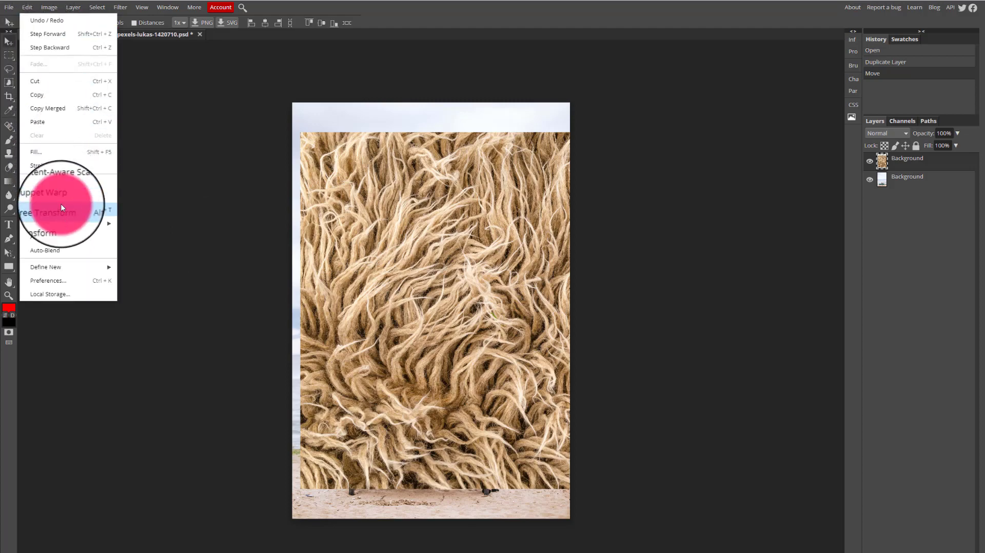
pyautogui.click(45, 212)
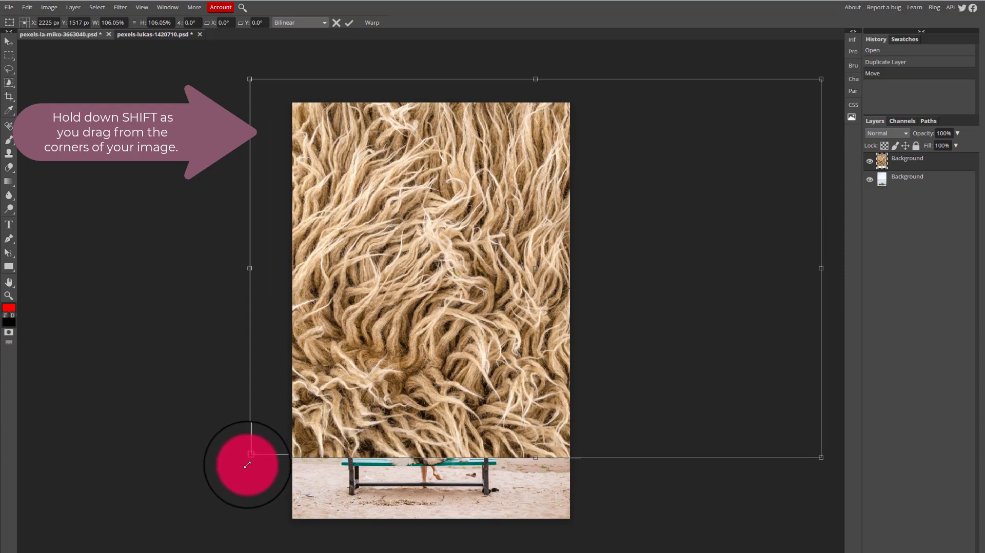
pyautogui.moveTo(246, 451); pyautogui.dragTo(182, 501)
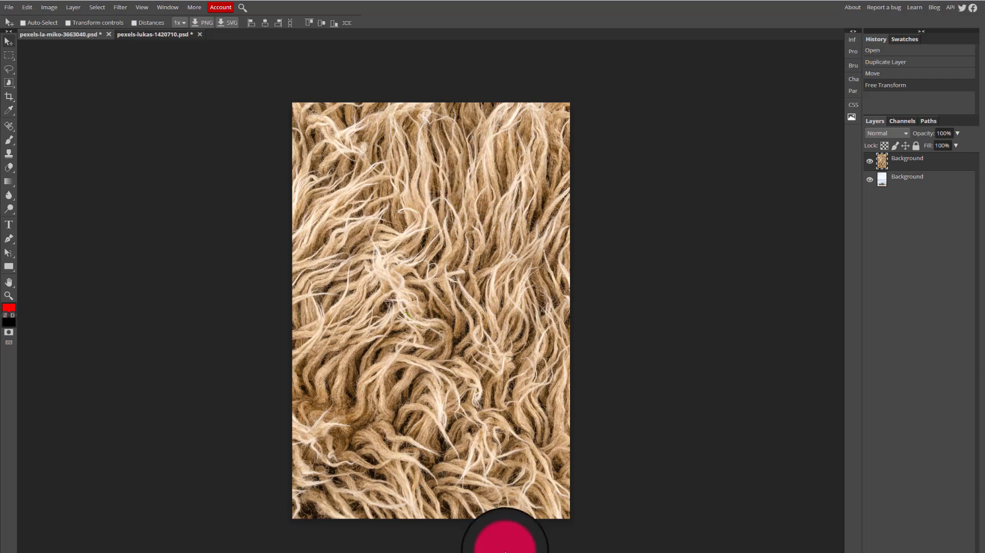
pyautogui.moveTo(744, 146)
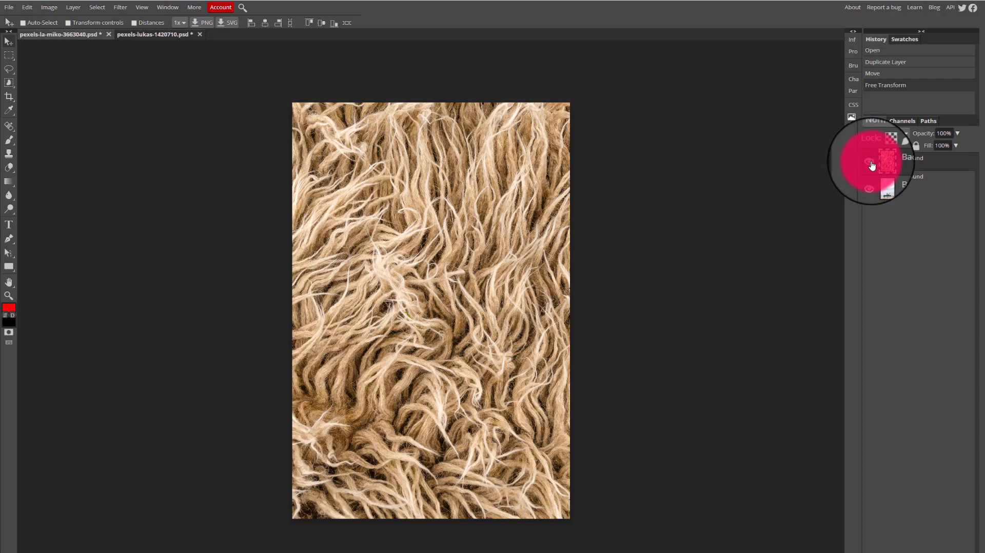
pyautogui.click(869, 160)
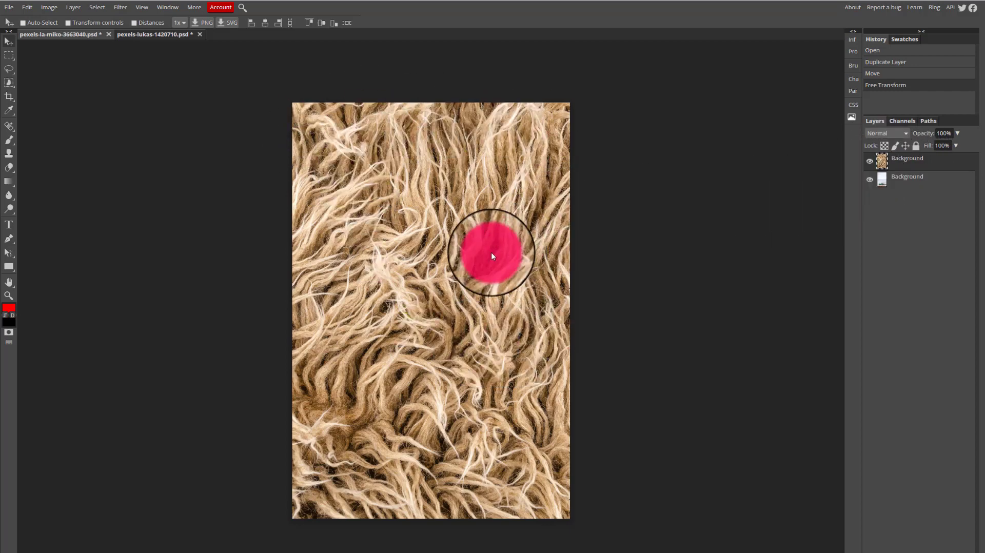
pyautogui.moveTo(491, 256); pyautogui.dragTo(407, 235)
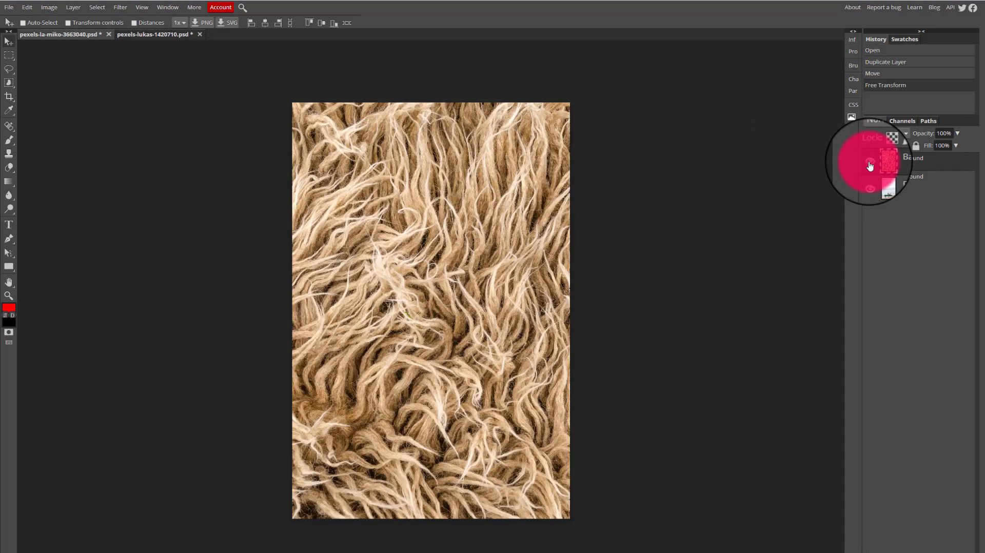
pyautogui.click(384, 288)
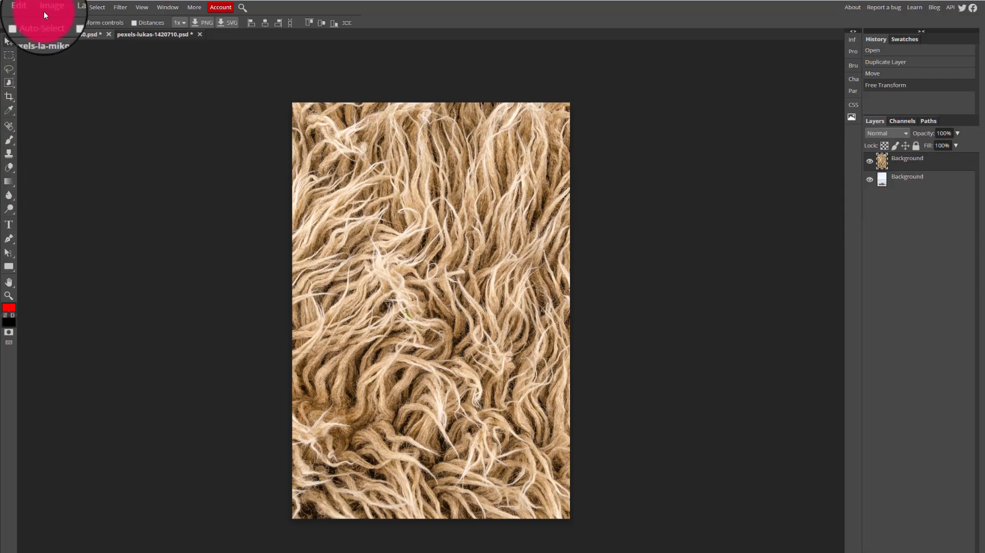
# Desaturate the fur texture layer via Image > Adjustments so it becomes greyscale
pyautogui.click(53, 6)
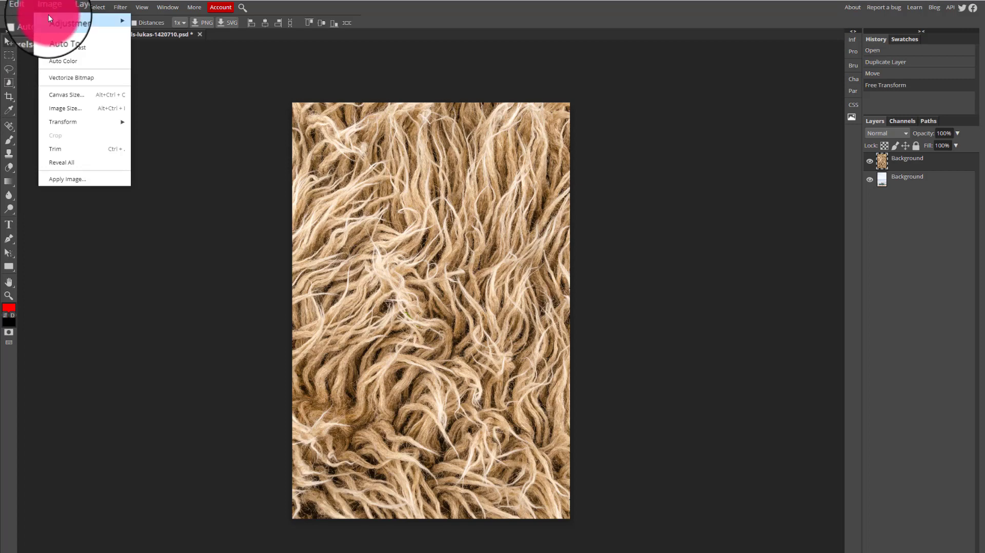
pyautogui.moveTo(65, 20)
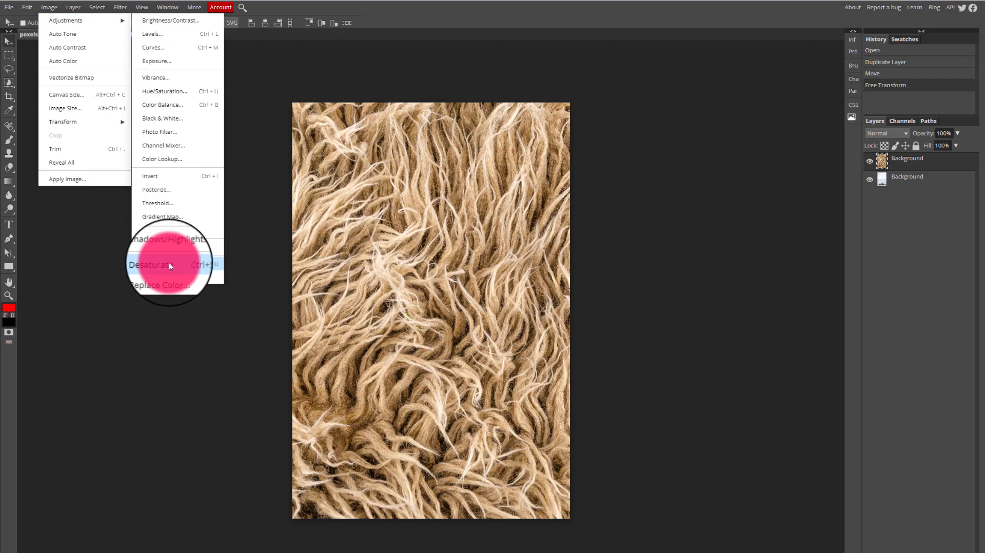
pyautogui.click(151, 263)
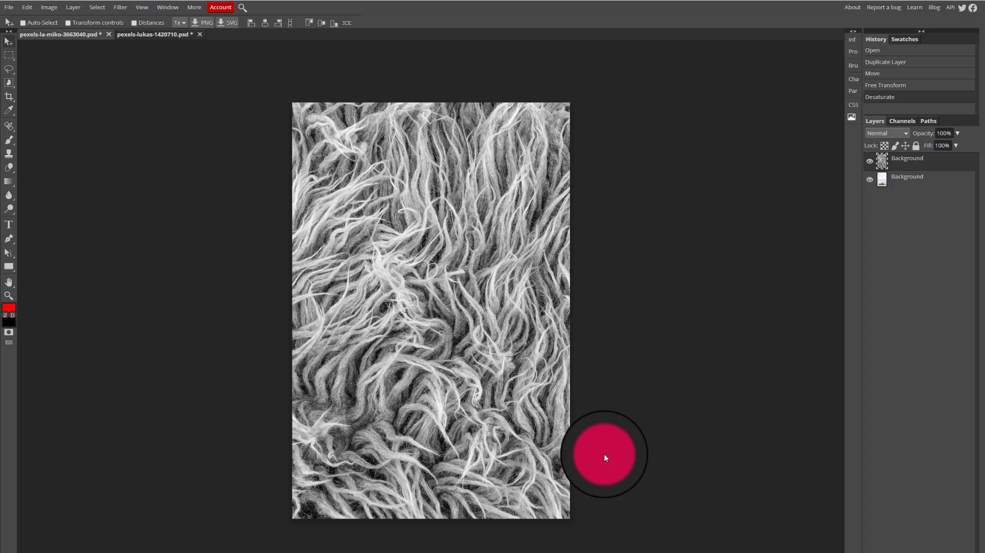
pyautogui.moveTo(615, 446)
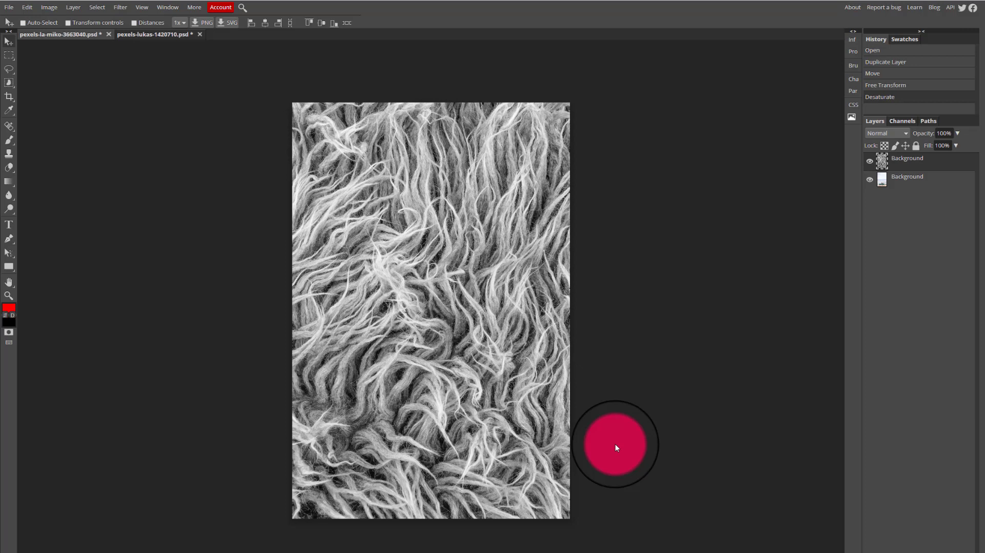
pyautogui.moveTo(616, 443); pyautogui.dragTo(431, 421)
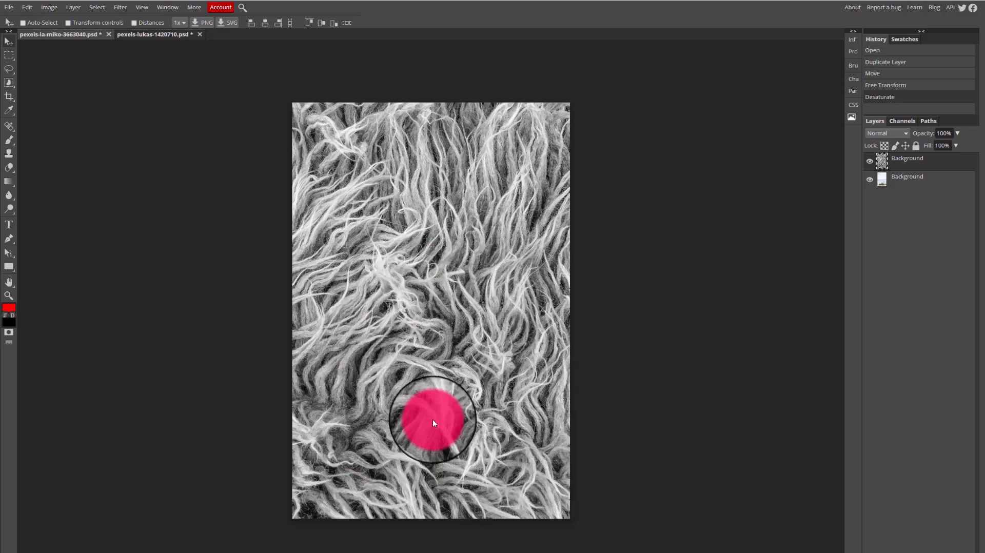
pyautogui.moveTo(430, 421); pyautogui.dragTo(546, 154)
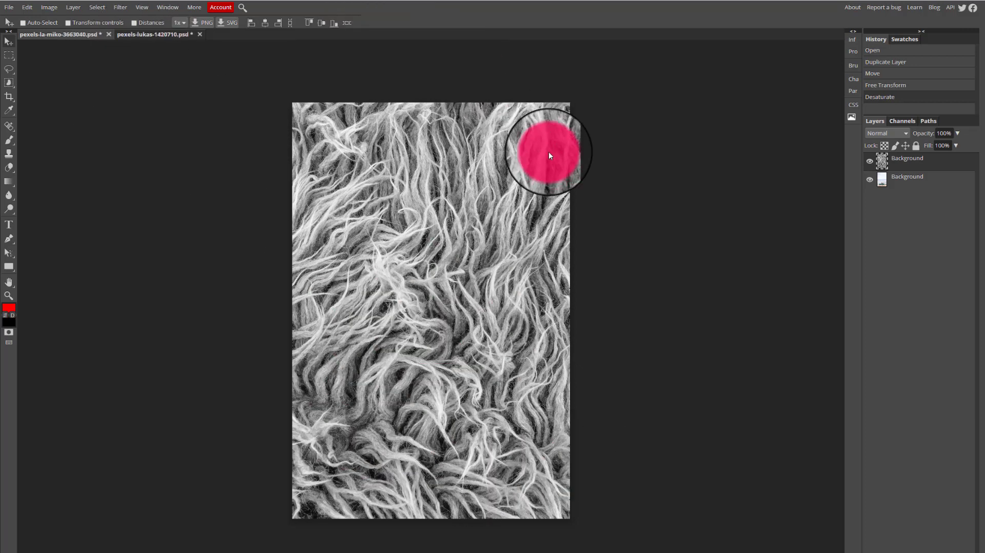
pyautogui.moveTo(548, 156); pyautogui.dragTo(685, 127)
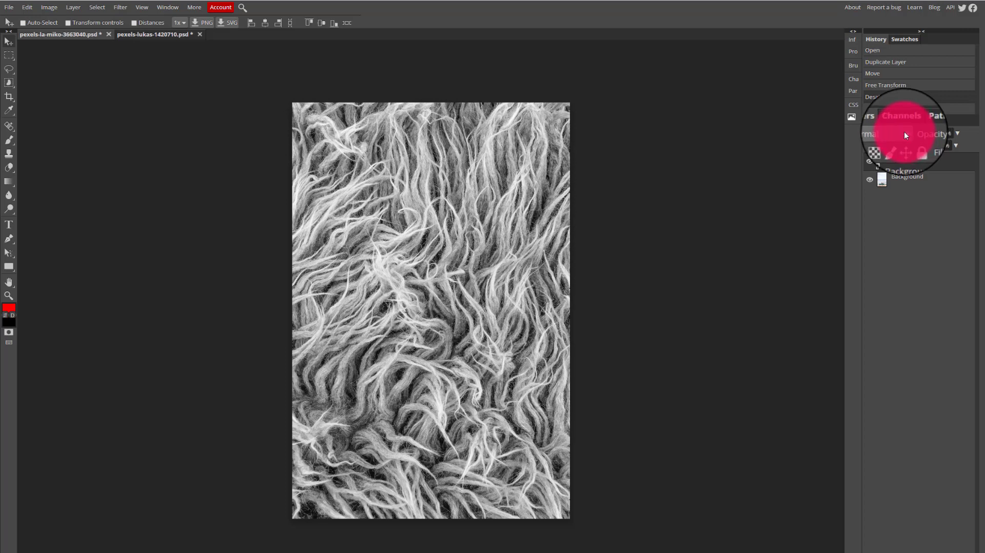
# Try lightening, Overlay, hue-based, Saturation and Luminosity blend modes on the fur layer
pyautogui.click(911, 133)
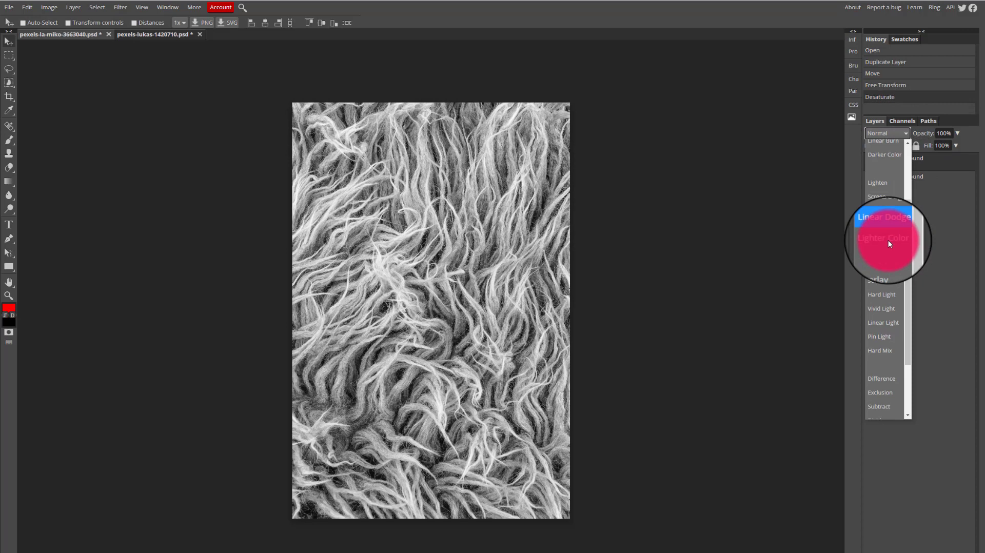
pyautogui.scroll(-3)
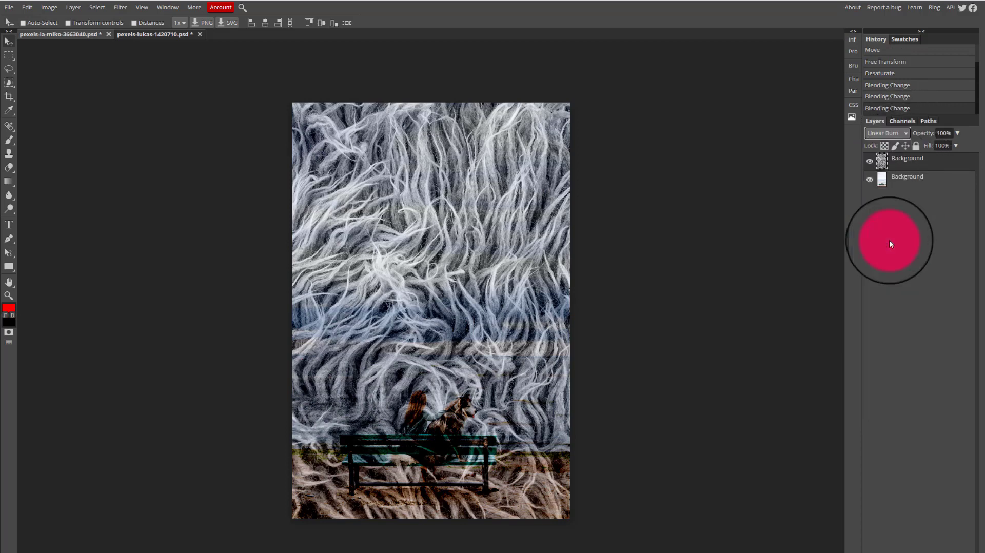
pyautogui.click(887, 132)
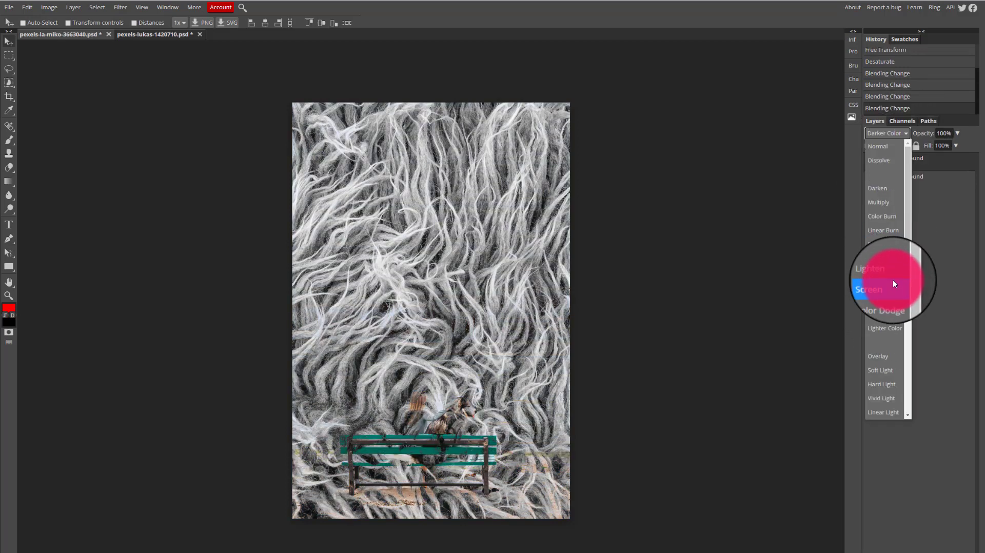
pyautogui.click(870, 268)
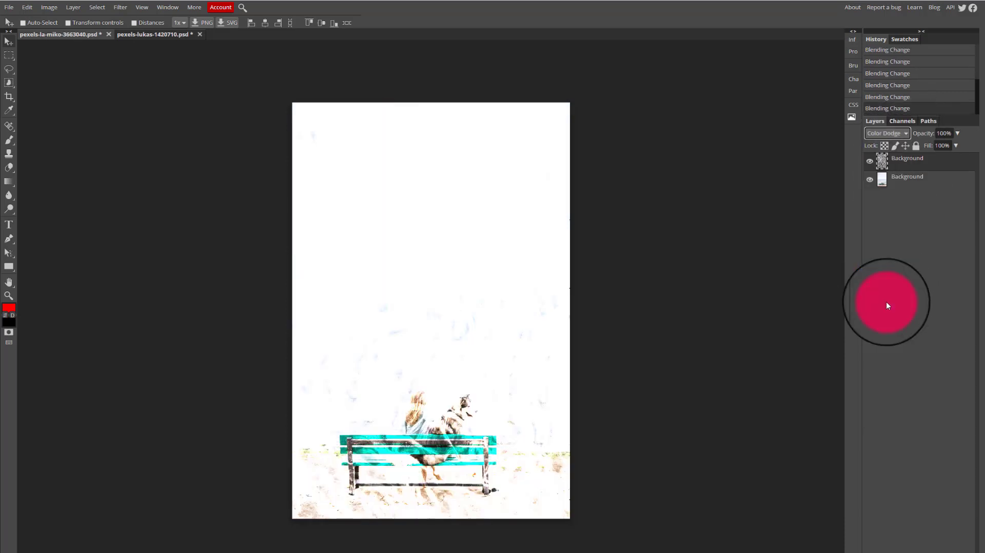
pyautogui.click(885, 132)
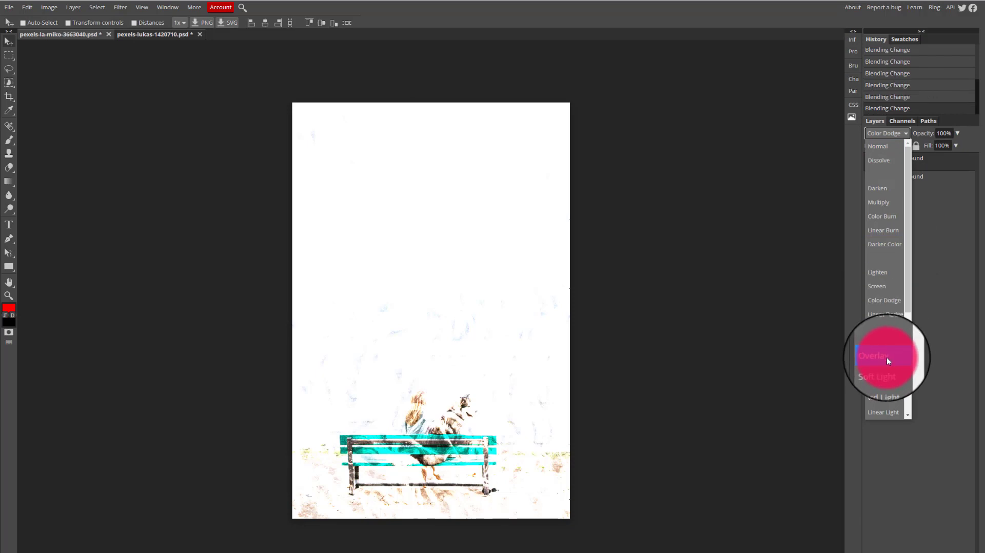
pyautogui.click(874, 356)
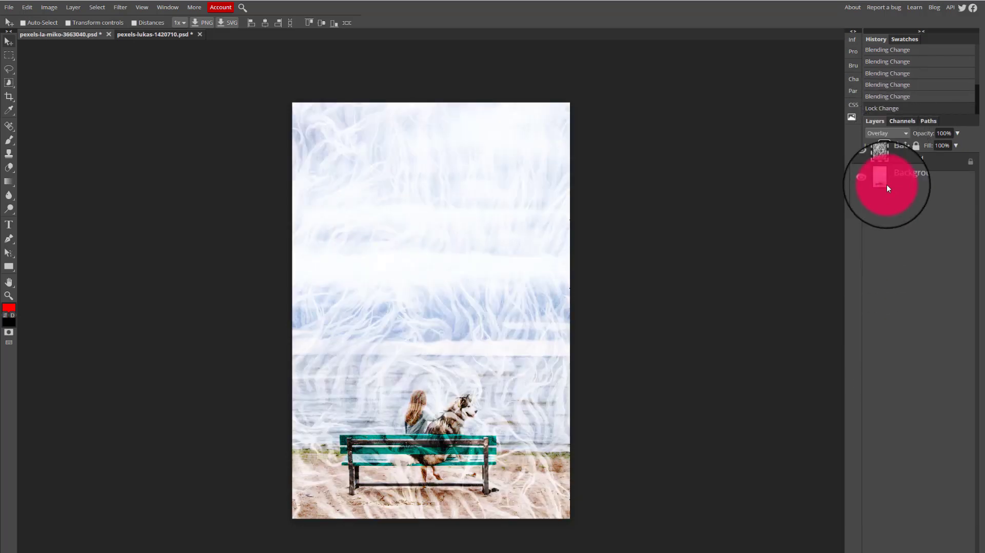
pyautogui.click(886, 133)
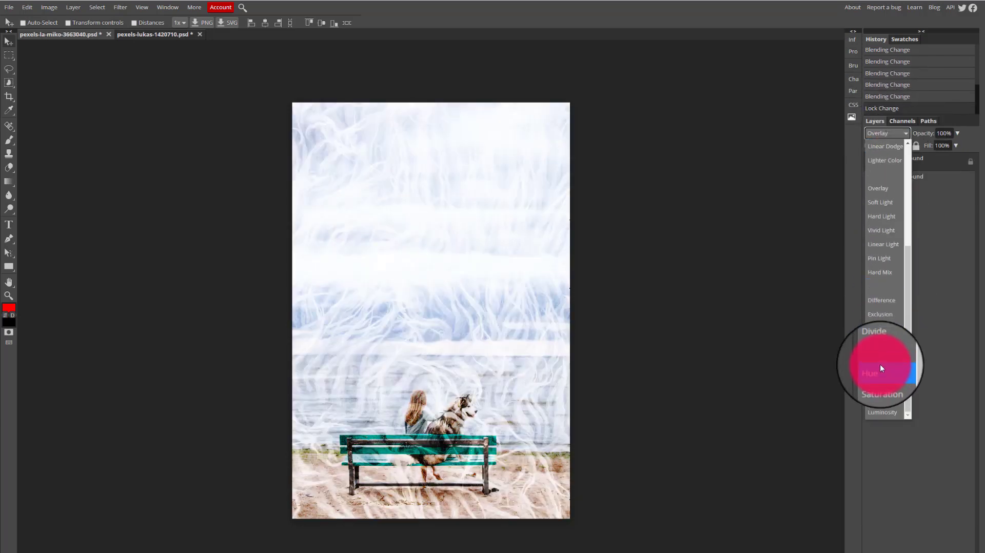
pyautogui.click(879, 314)
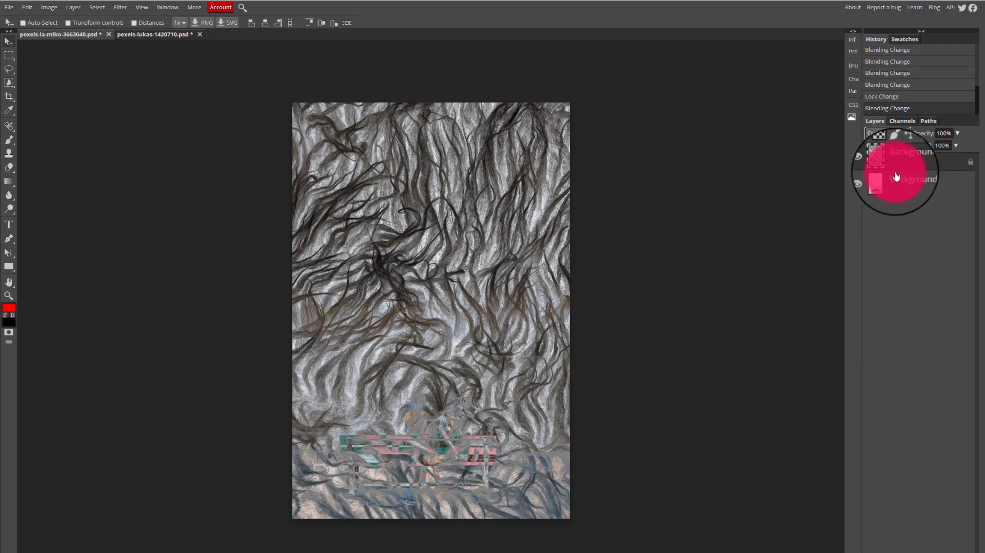
pyautogui.click(887, 133)
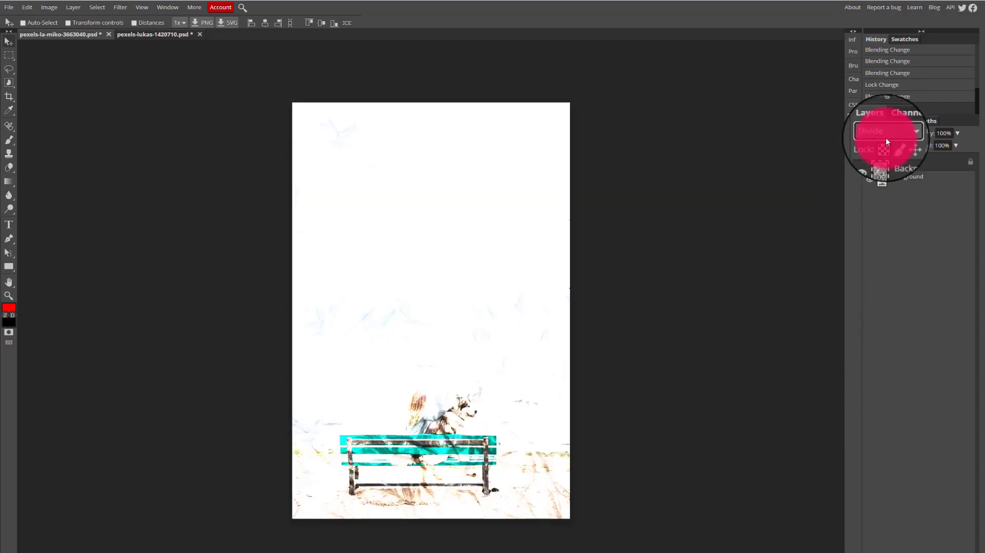
pyautogui.click(886, 132)
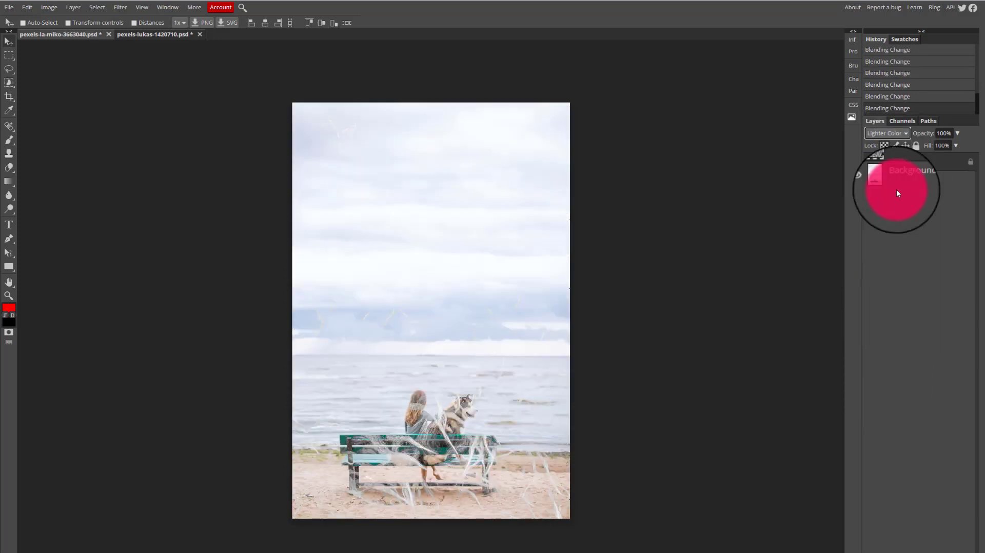
pyautogui.click(886, 133)
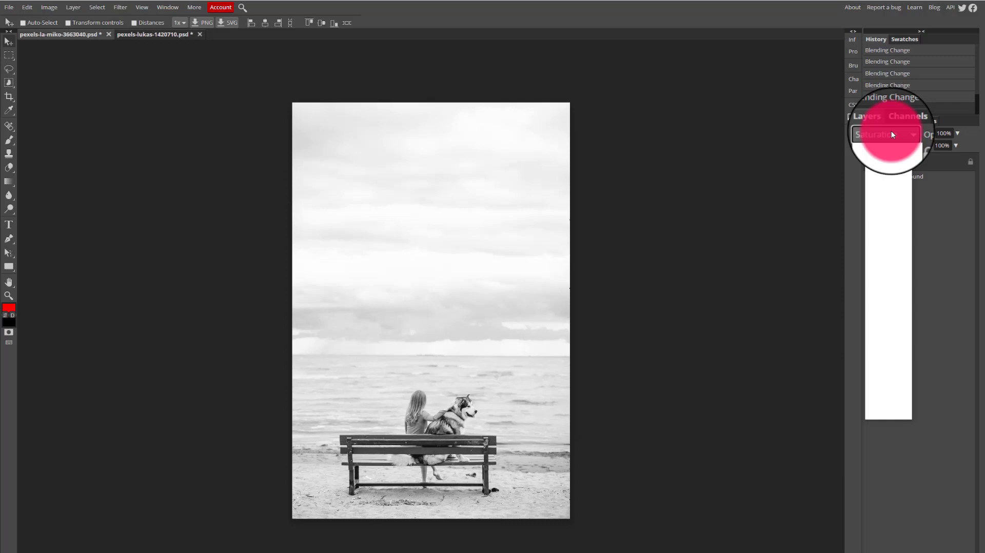
pyautogui.click(886, 132)
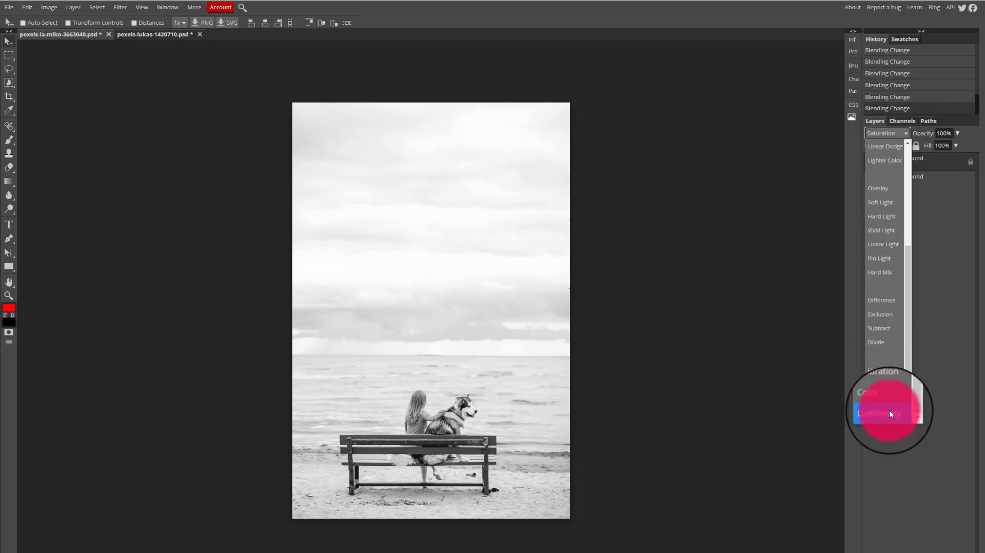
pyautogui.click(879, 413)
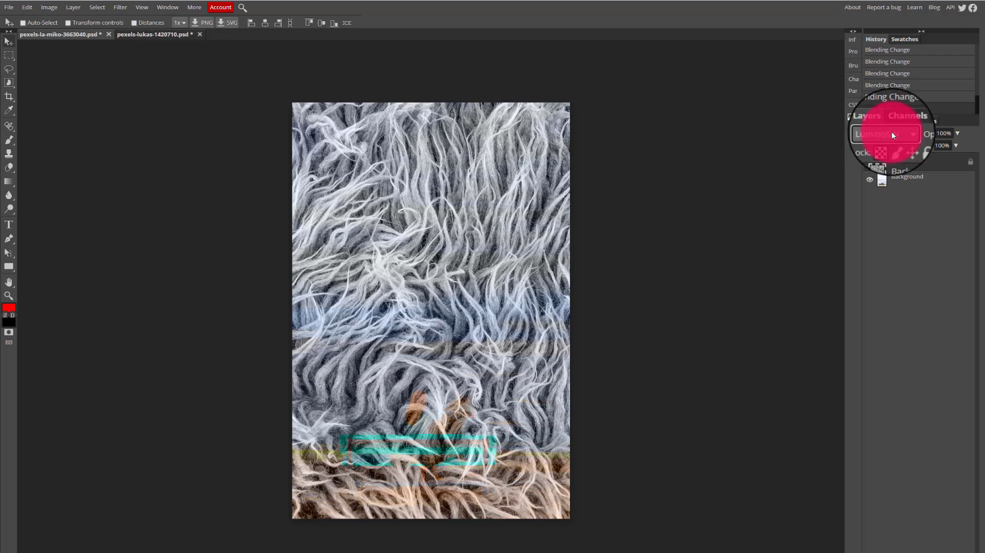
# Set the fur layer's blend mode to Multiply
pyautogui.click(885, 132)
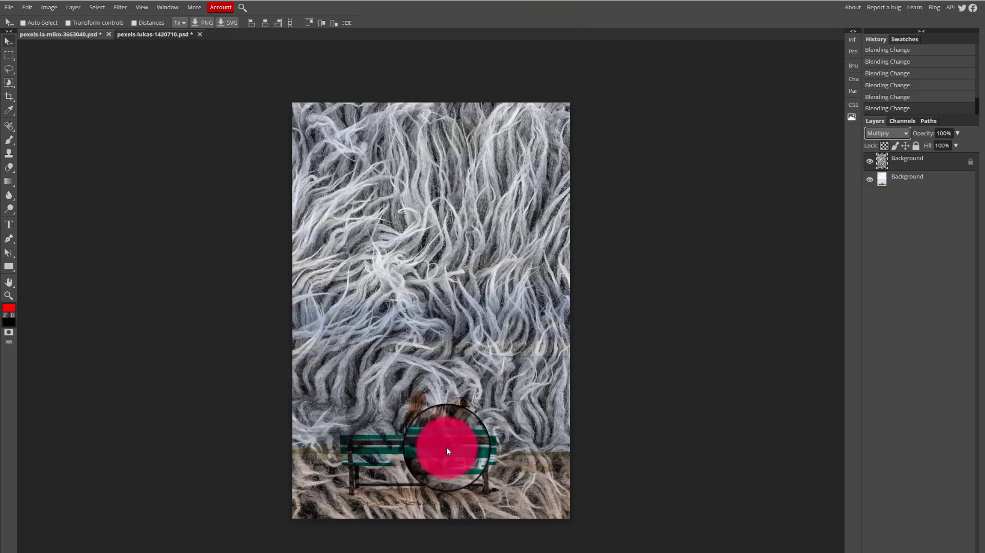
pyautogui.moveTo(447, 451); pyautogui.dragTo(484, 412)
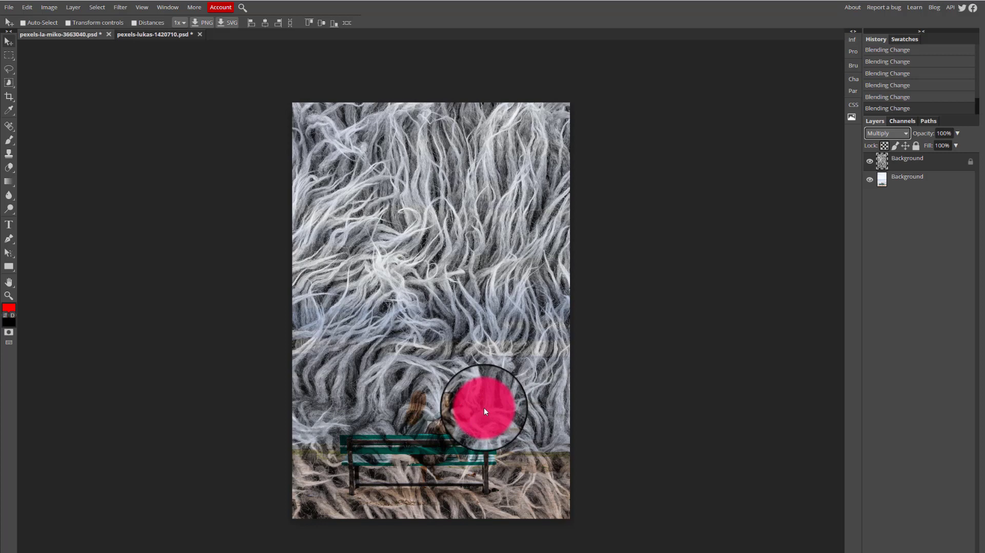
pyautogui.moveTo(483, 405); pyautogui.dragTo(537, 405)
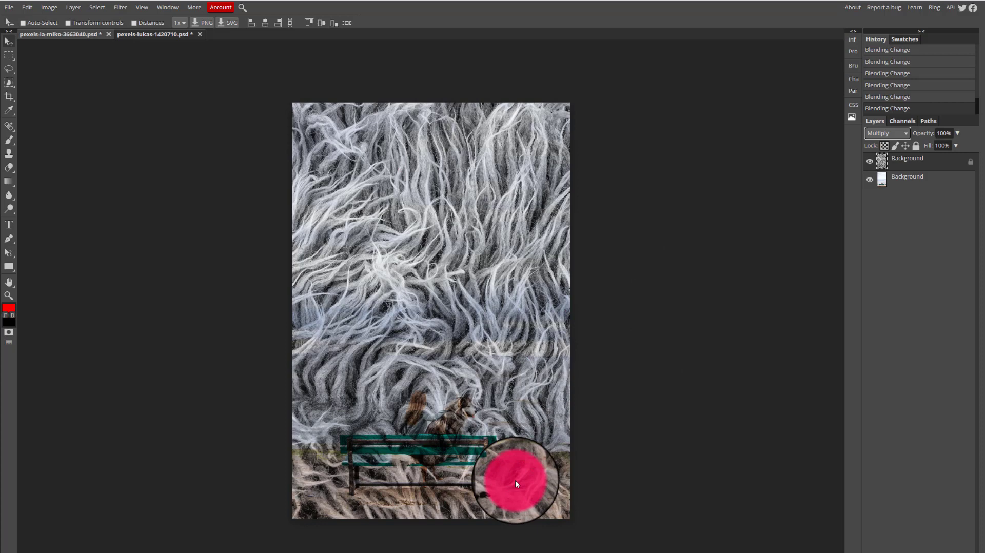
pyautogui.moveTo(515, 484); pyautogui.dragTo(436, 383)
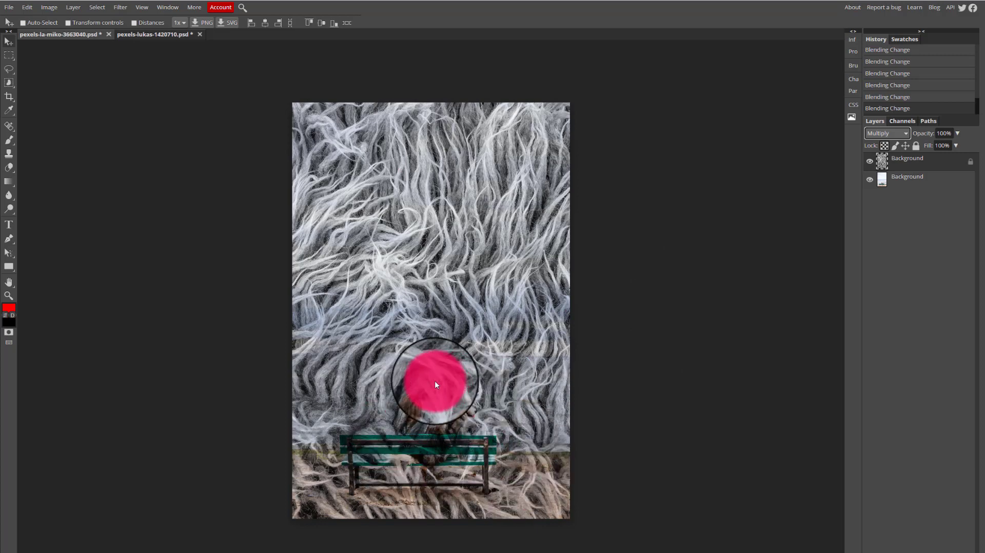
pyautogui.moveTo(433, 380); pyautogui.dragTo(556, 452)
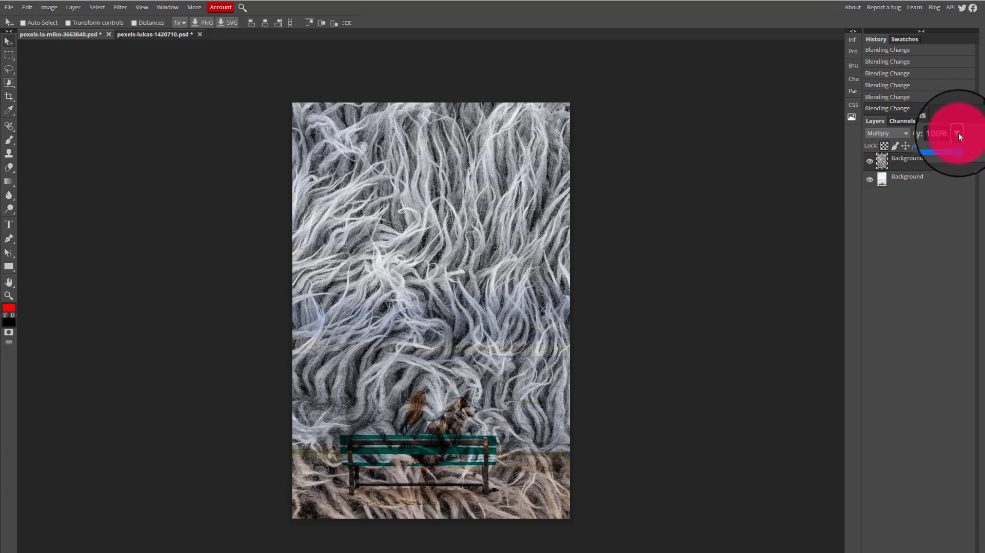
# Drag the fur layer's opacity slider down and back up, testing faint levels
pyautogui.moveTo(957, 134); pyautogui.dragTo(954, 146)
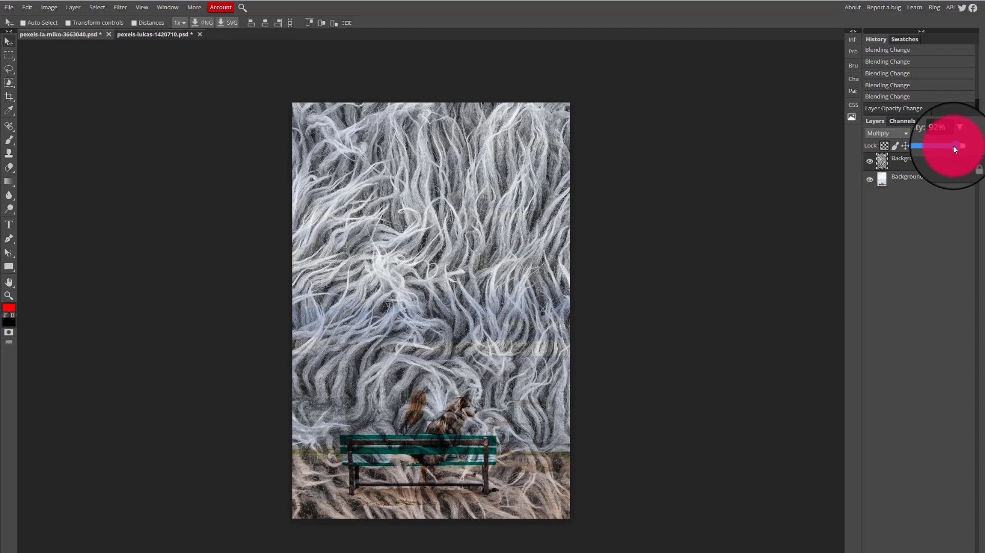
pyautogui.moveTo(954, 145); pyautogui.dragTo(935, 145)
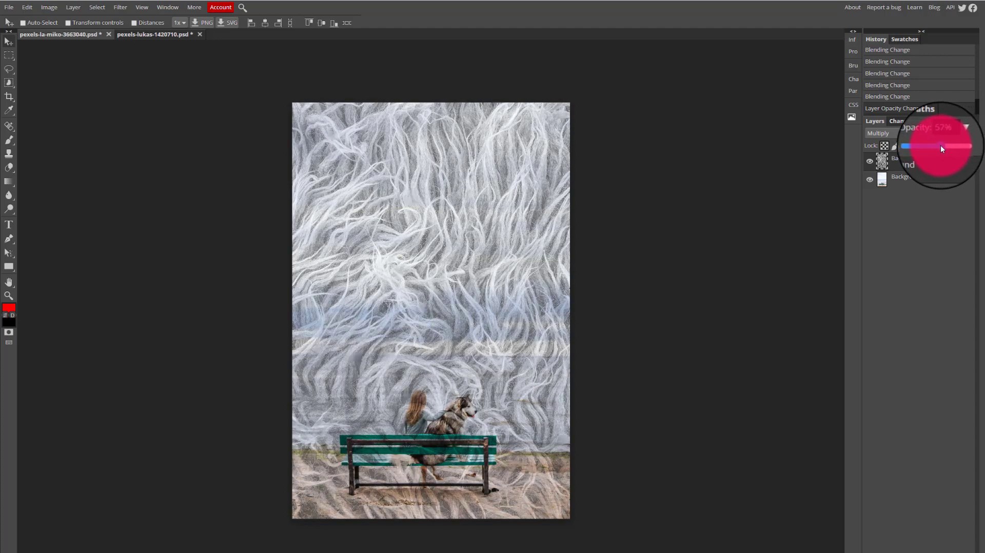
pyautogui.moveTo(942, 146); pyautogui.dragTo(936, 147)
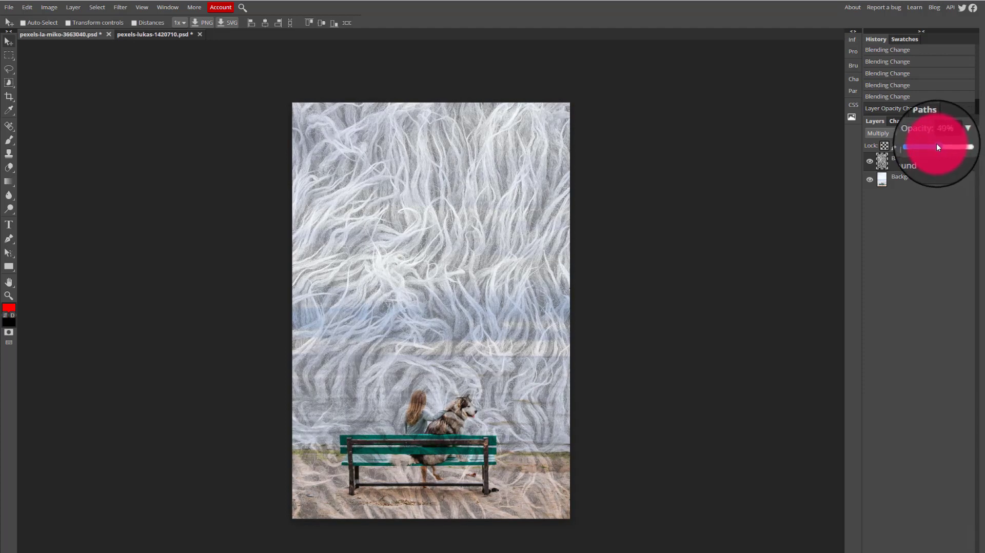
pyautogui.moveTo(935, 146); pyautogui.dragTo(923, 146)
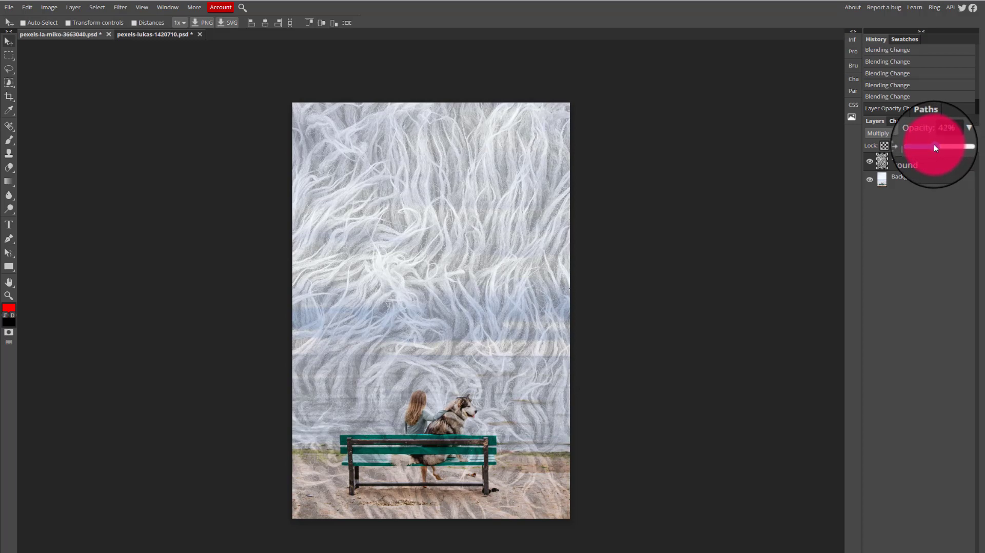
pyautogui.moveTo(939, 147); pyautogui.dragTo(930, 146)
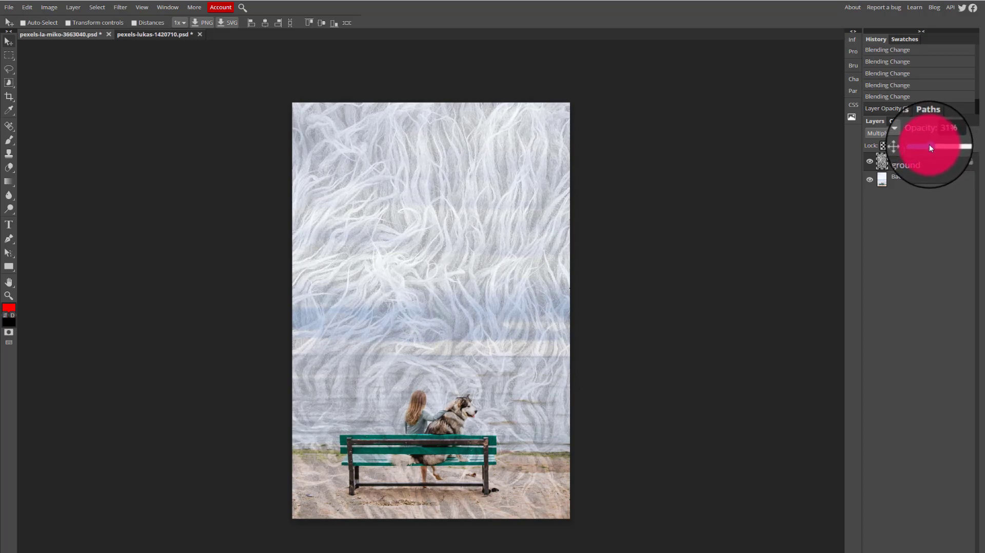
pyautogui.moveTo(929, 146); pyautogui.dragTo(920, 146)
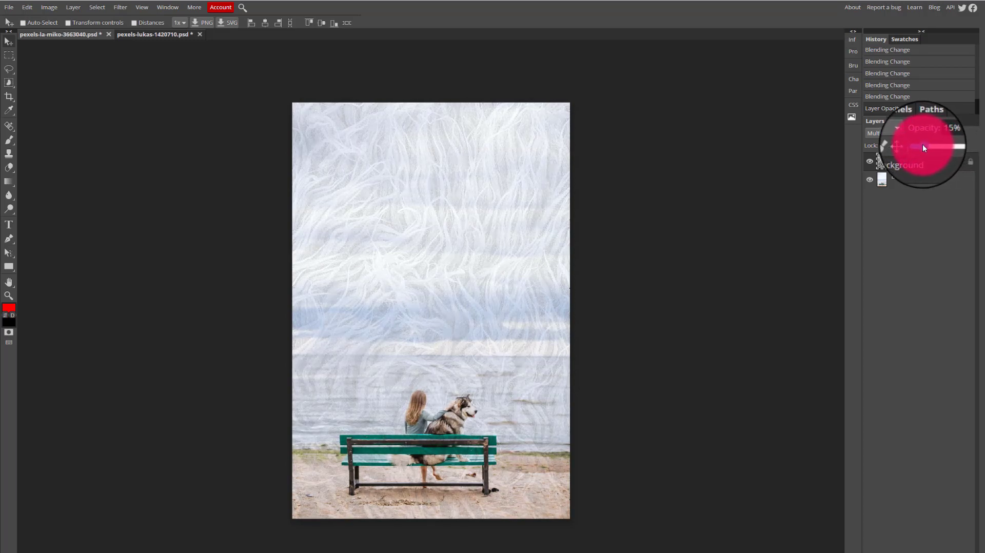
pyautogui.moveTo(917, 146); pyautogui.dragTo(923, 146)
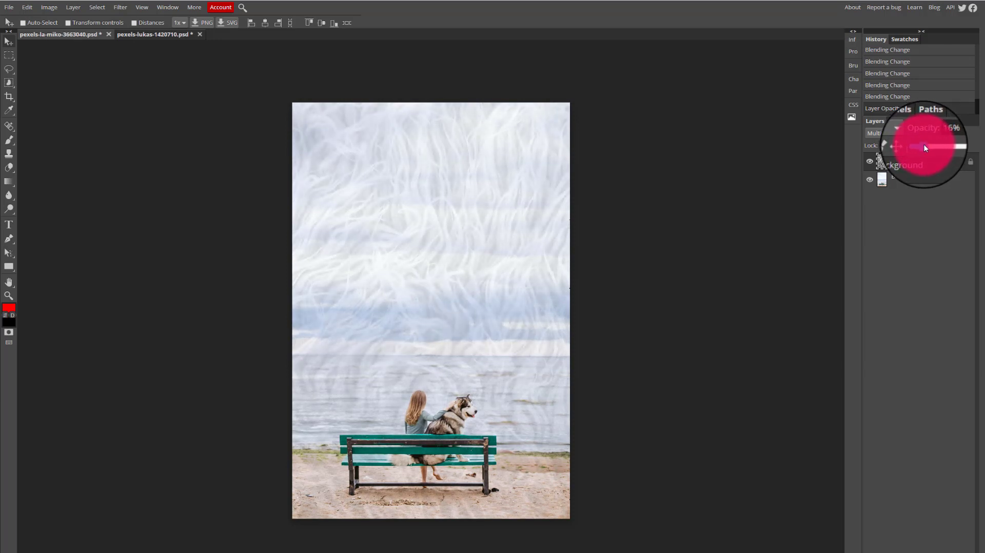
pyautogui.moveTo(917, 146); pyautogui.dragTo(939, 146)
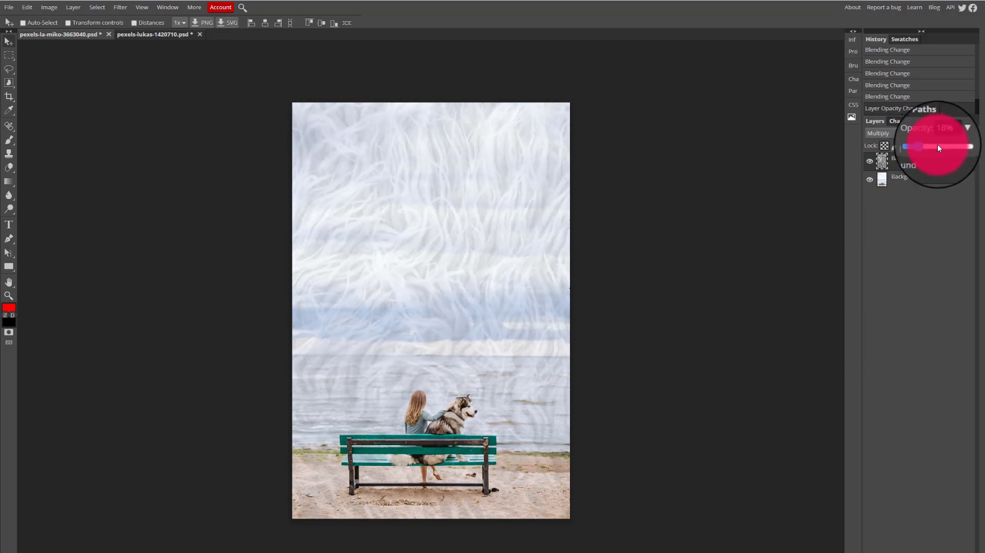
pyautogui.moveTo(936, 147); pyautogui.dragTo(967, 146)
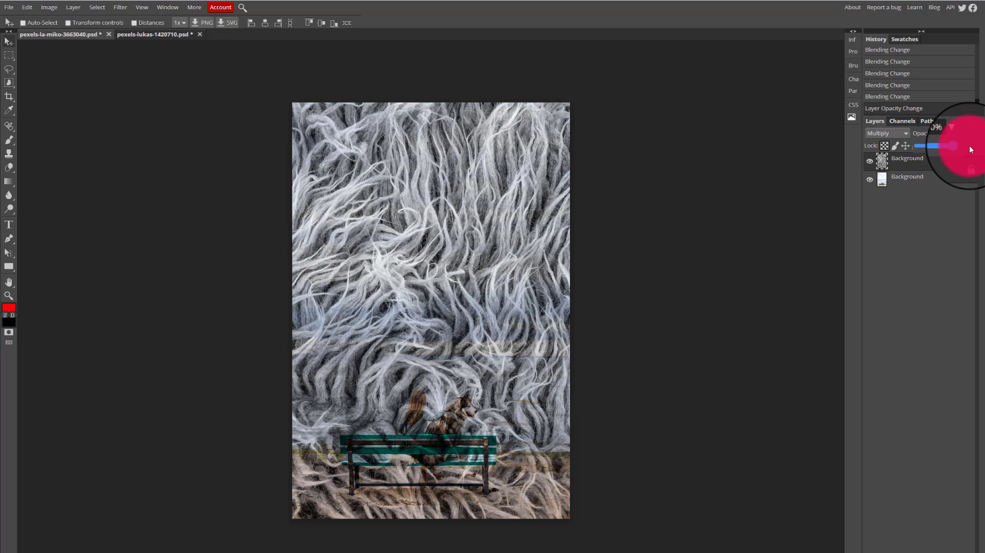
pyautogui.moveTo(951, 145); pyautogui.dragTo(964, 146)
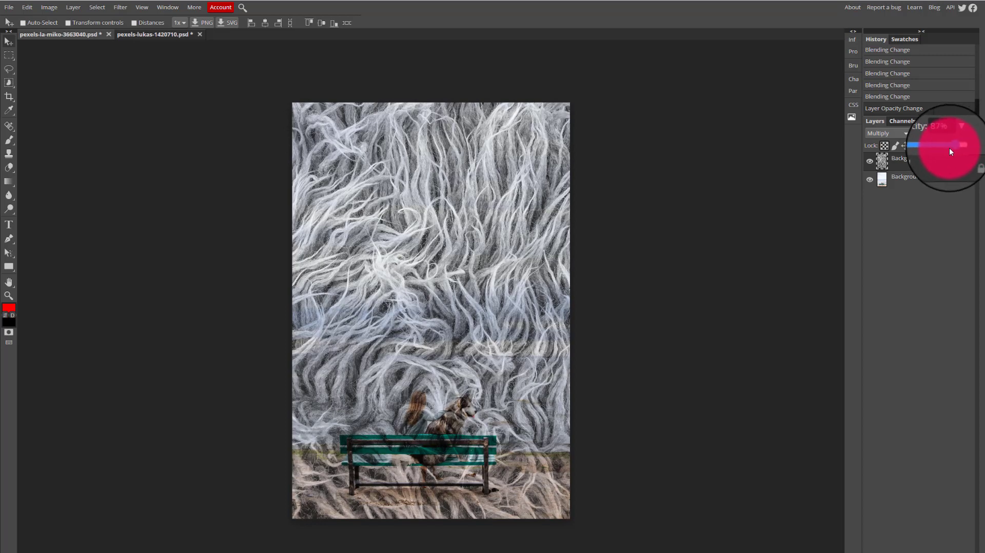
# Fine-tune the fur layer's opacity until it settles at 75%
pyautogui.moveTo(950, 145); pyautogui.dragTo(945, 144)
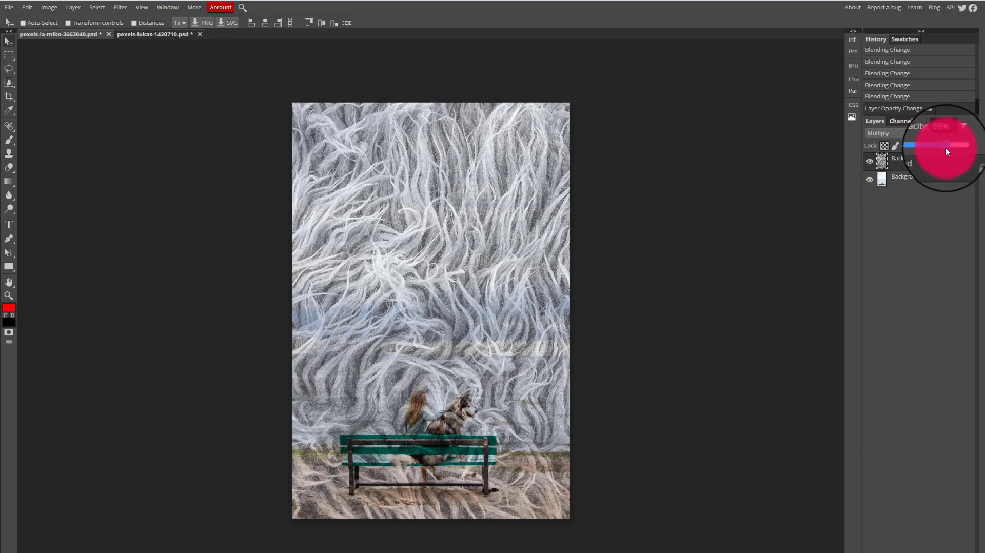
pyautogui.moveTo(948, 145); pyautogui.dragTo(945, 145)
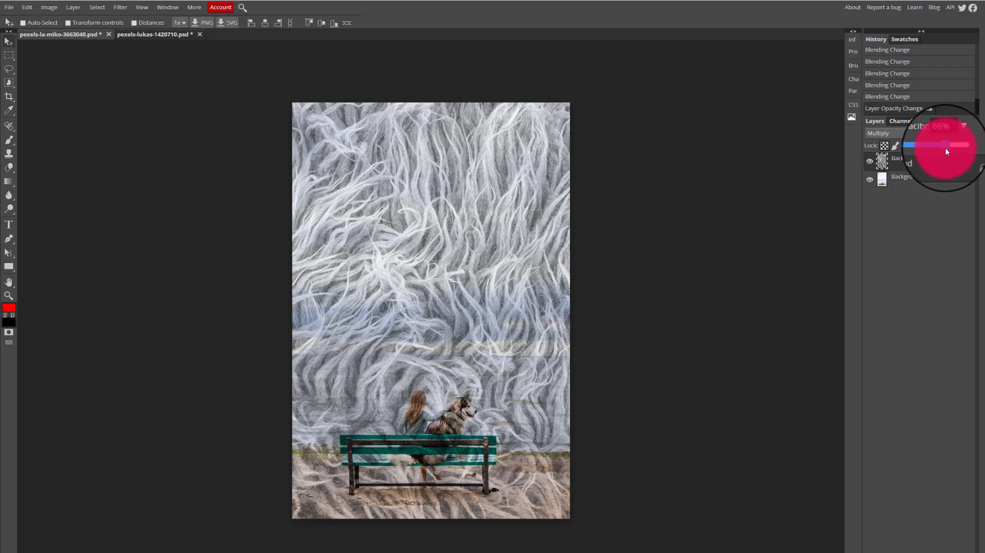
pyautogui.moveTo(945, 145); pyautogui.dragTo(933, 145)
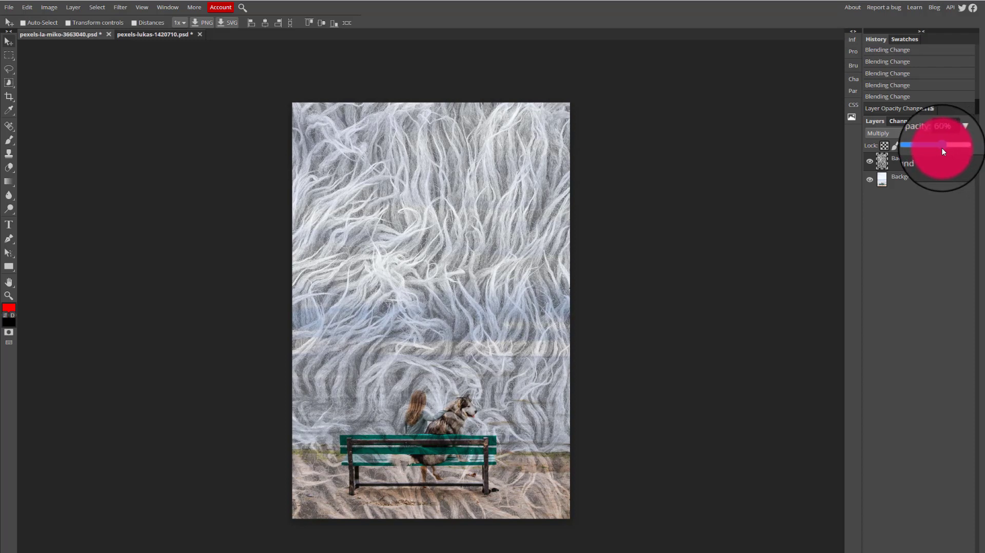
pyautogui.moveTo(932, 145); pyautogui.dragTo(945, 144)
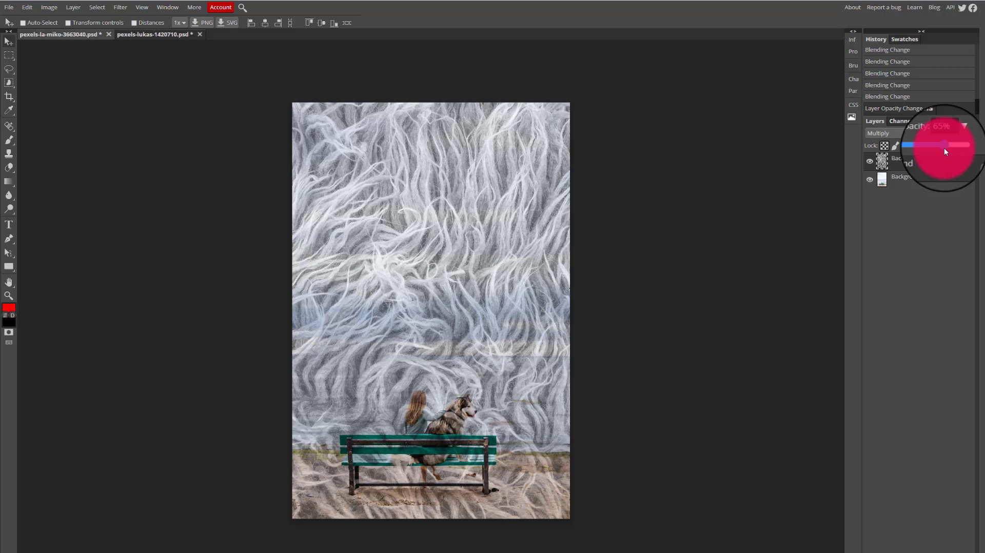
pyautogui.moveTo(935, 145); pyautogui.dragTo(948, 144)
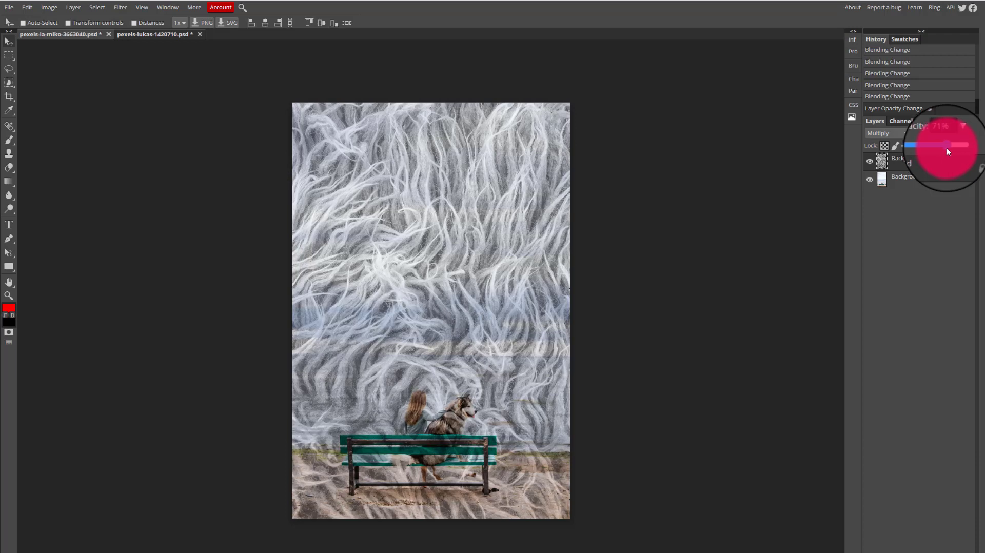
pyautogui.moveTo(935, 145); pyautogui.dragTo(948, 145)
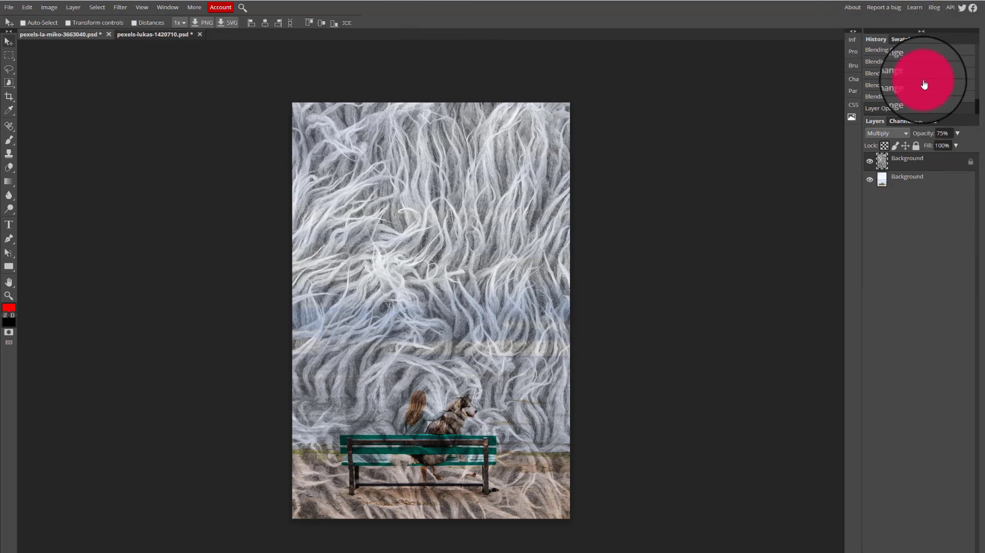
pyautogui.moveTo(265, 383)
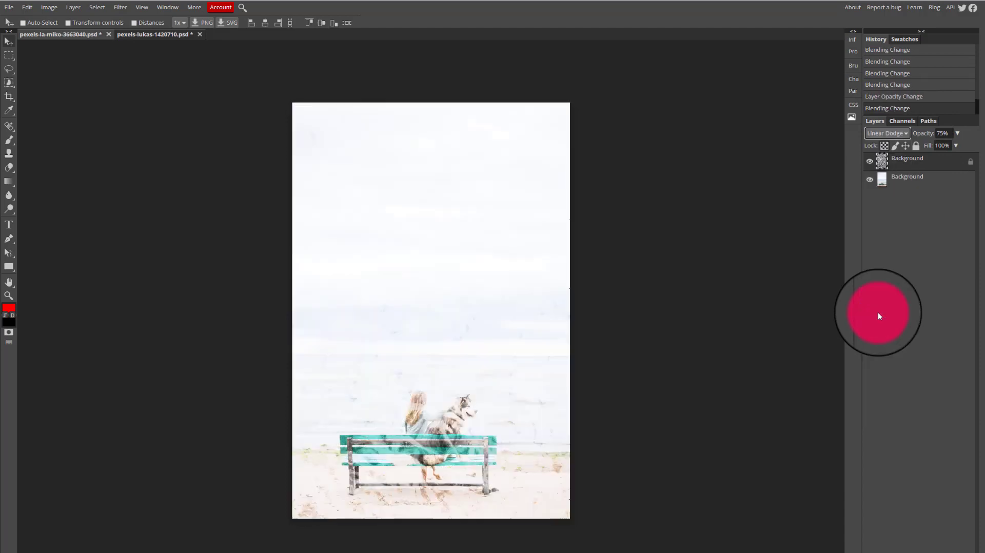
# Try Soft Light, Linear Light and Luminosity on the texture, then return to Multiply
pyautogui.click(886, 133)
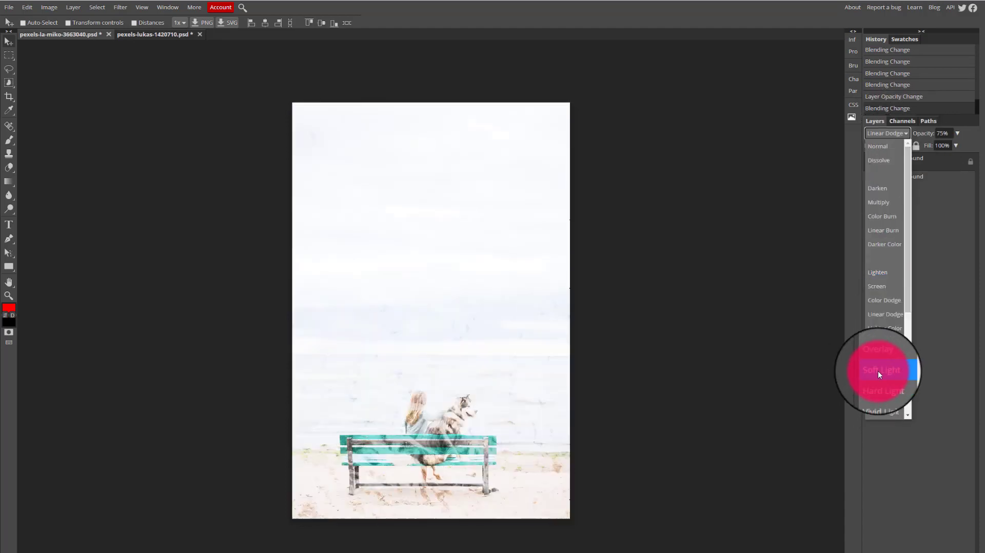
pyautogui.click(882, 369)
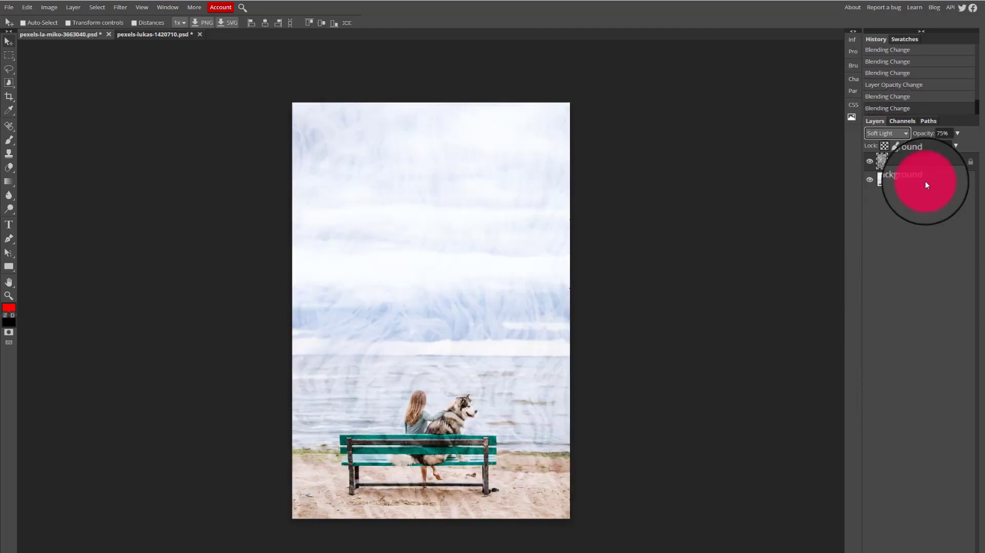
pyautogui.click(886, 132)
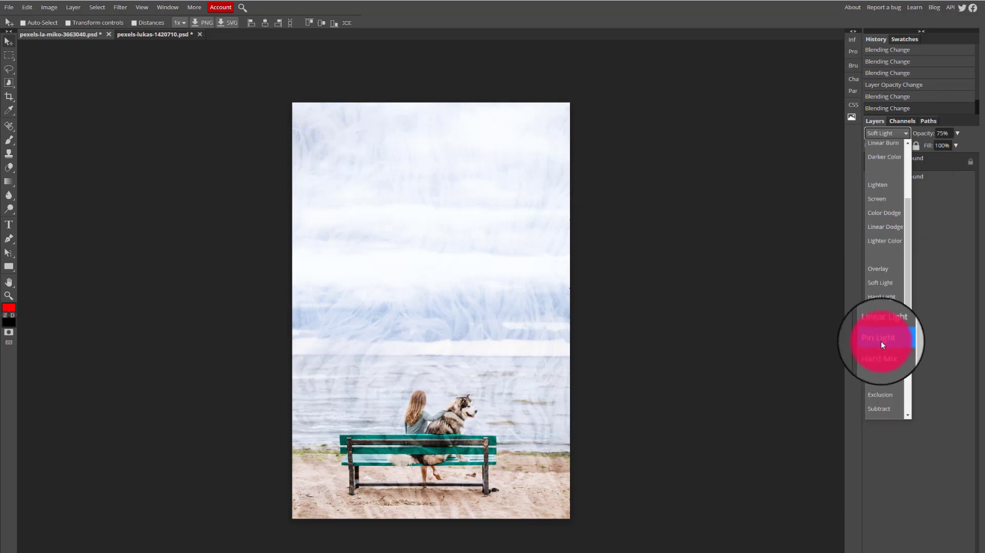
pyautogui.click(881, 338)
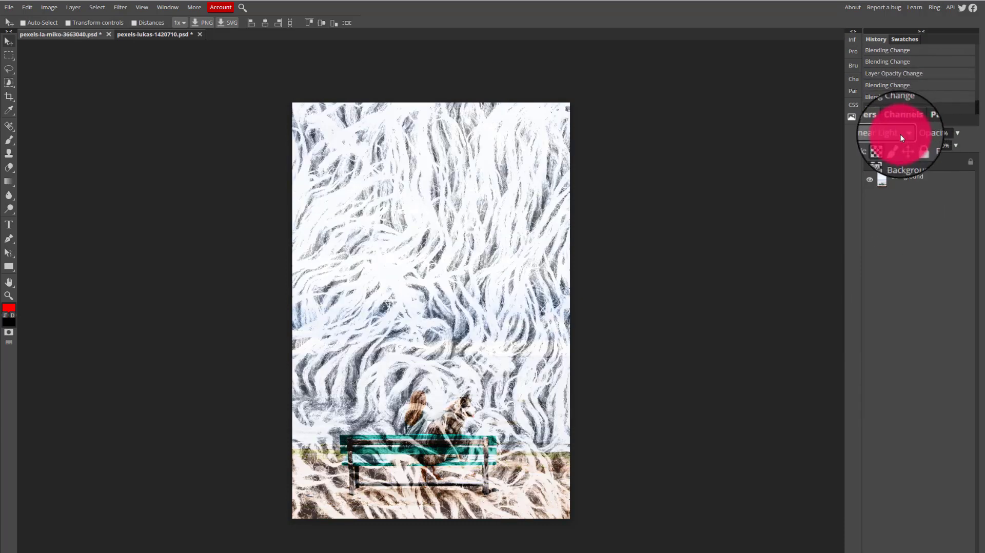
pyautogui.click(886, 132)
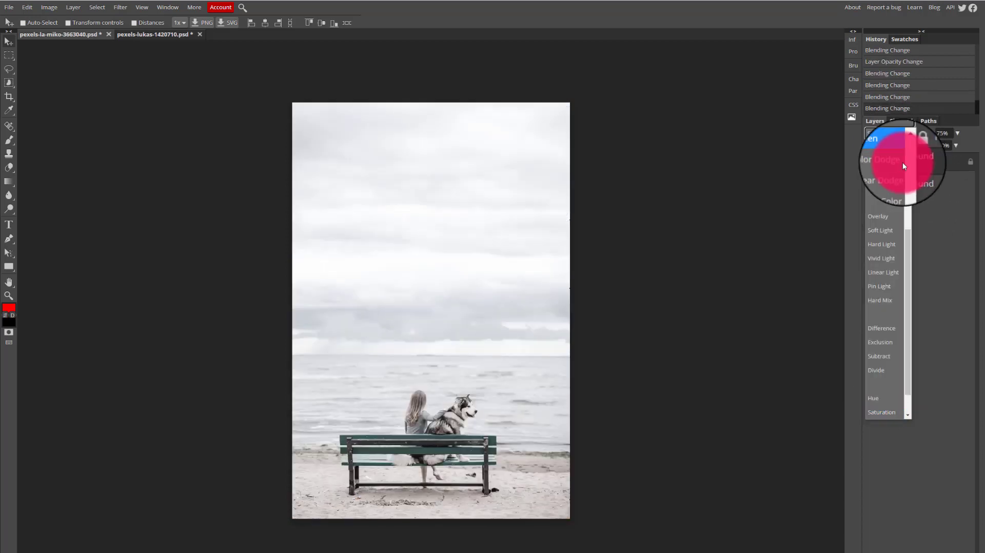
pyautogui.click(881, 201)
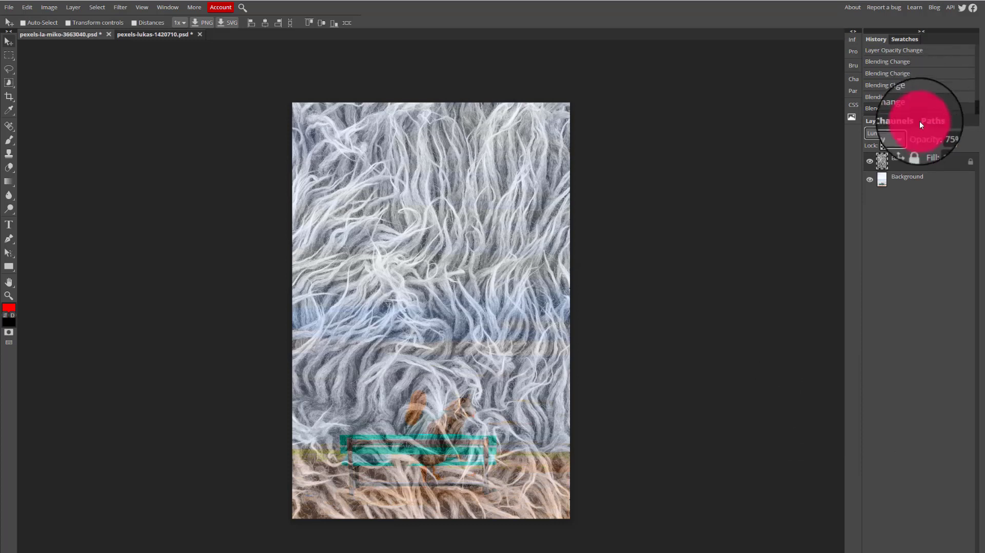
pyautogui.click(886, 146)
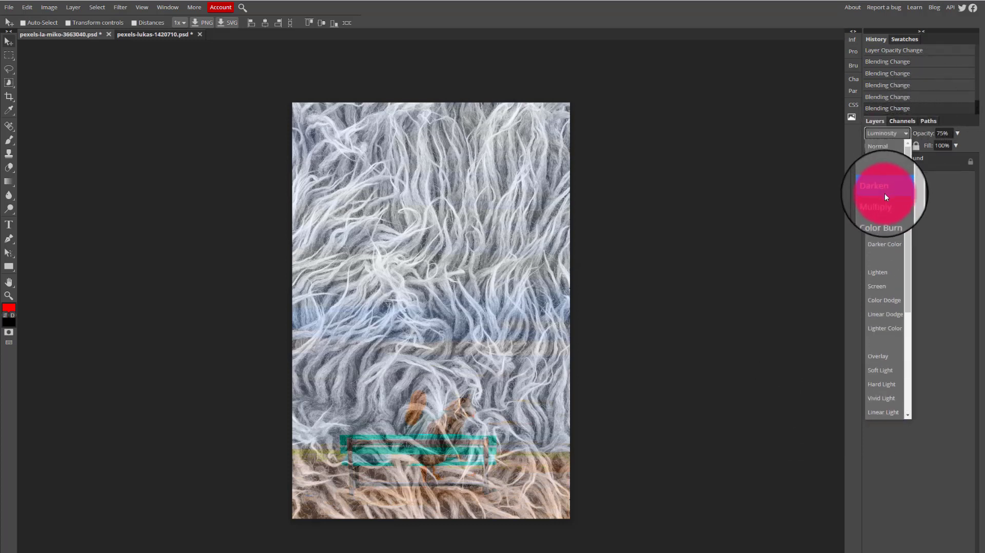
pyautogui.click(874, 206)
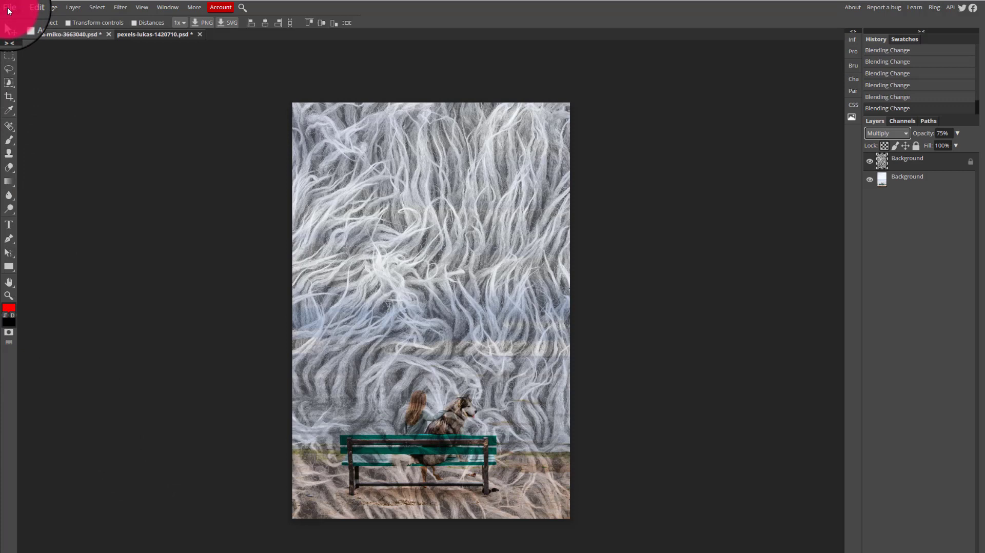
# Open the JPG export dialog from File > Export as
pyautogui.click(9, 7)
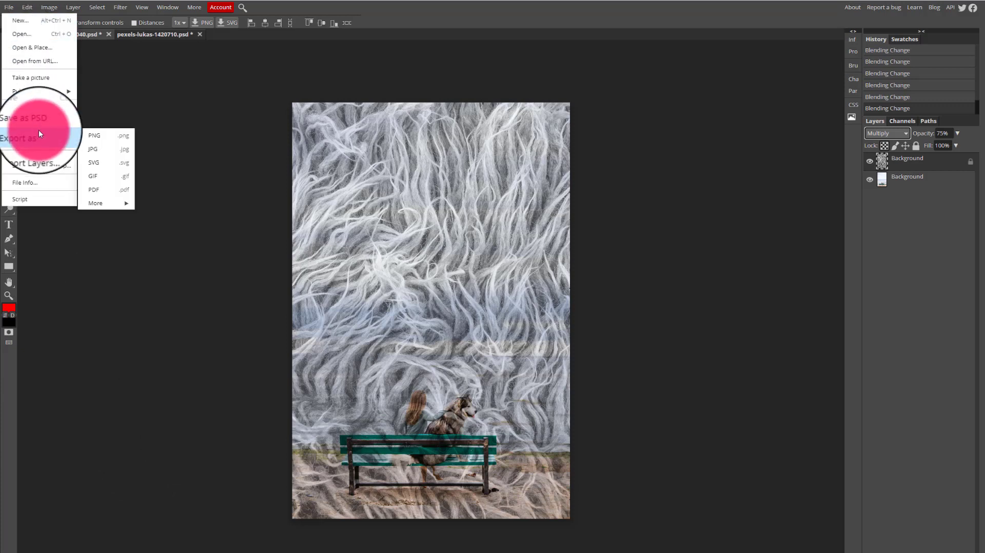
pyautogui.moveTo(92, 148)
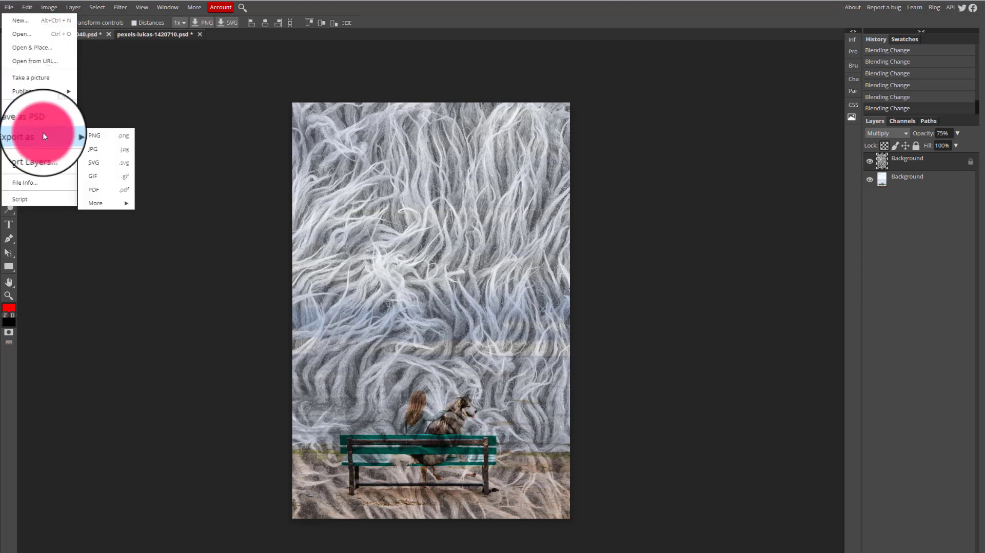
pyautogui.moveTo(98, 150)
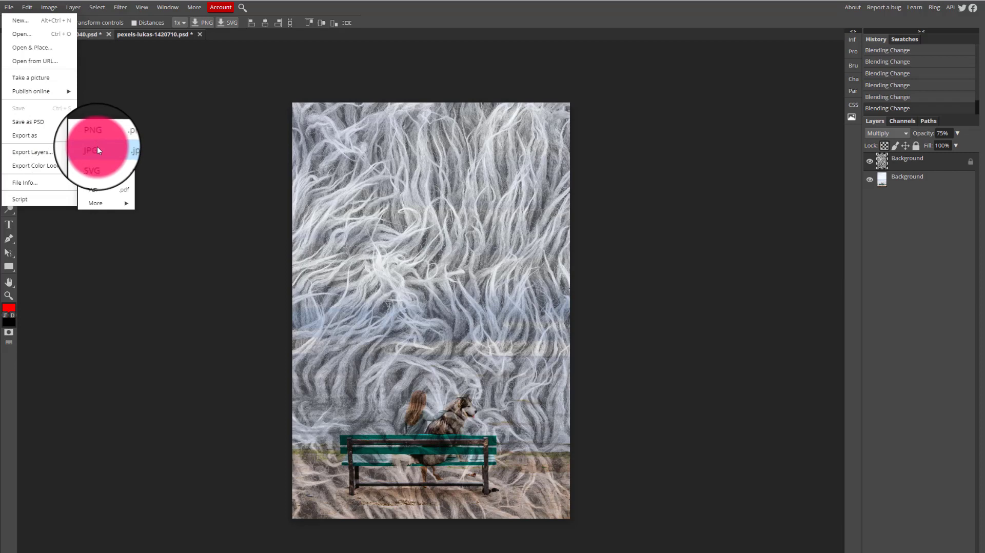
pyautogui.moveTo(182, 129)
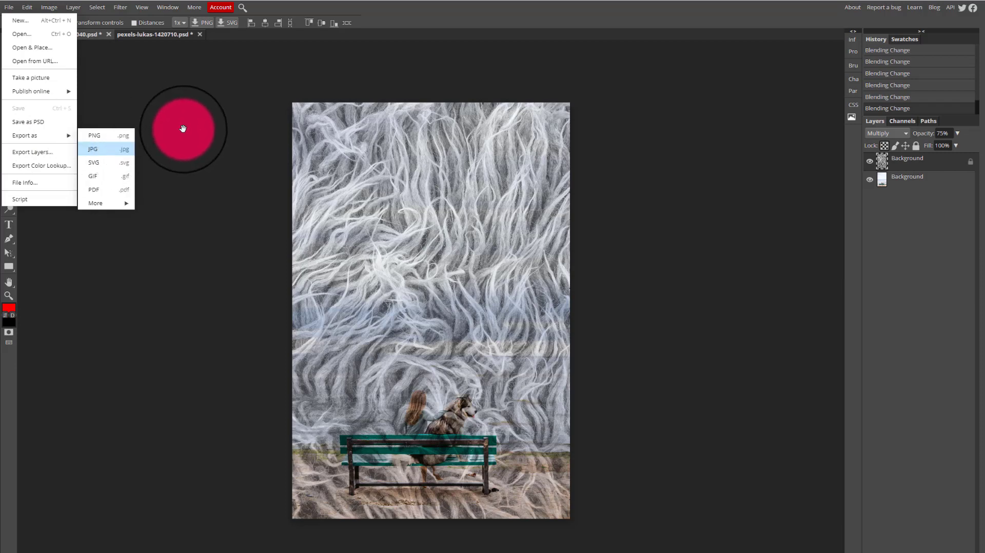
pyautogui.click(92, 149)
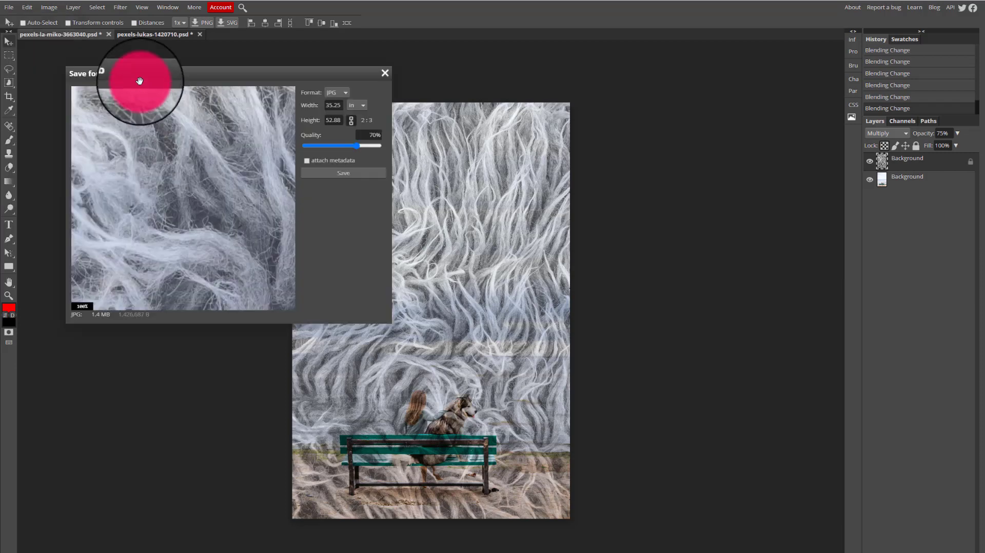
pyautogui.moveTo(259, 224)
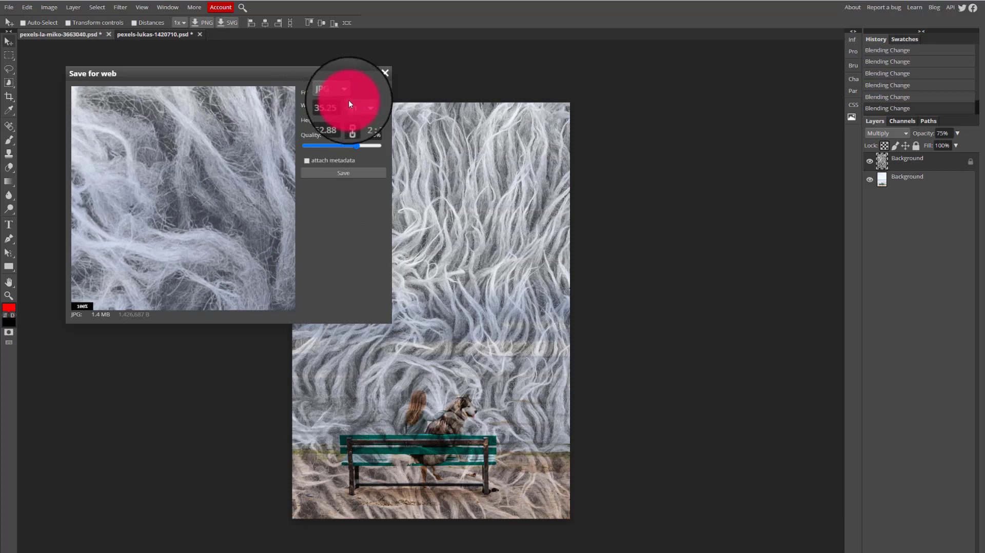
# Save the composite as JPG with quality kept at 70%
pyautogui.click(353, 106)
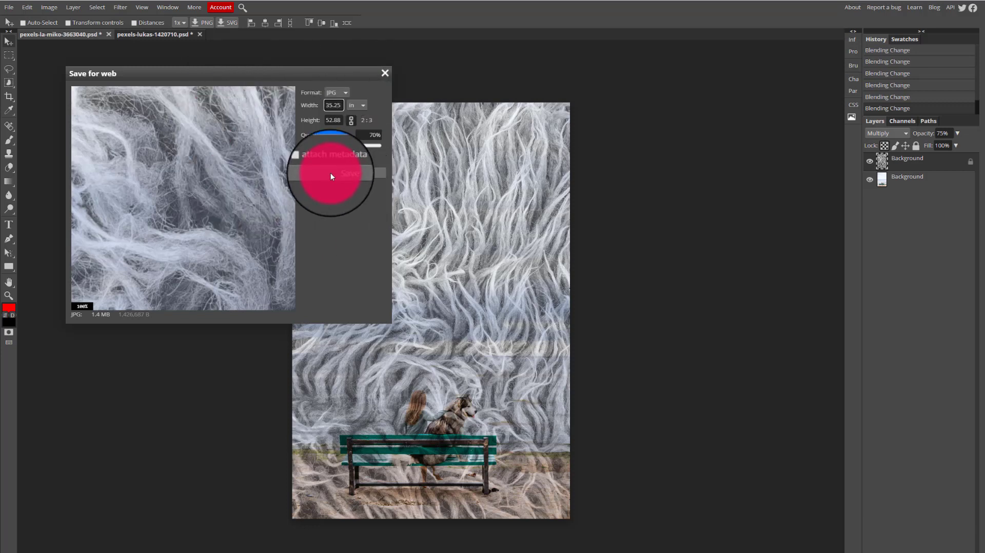
pyautogui.click(350, 173)
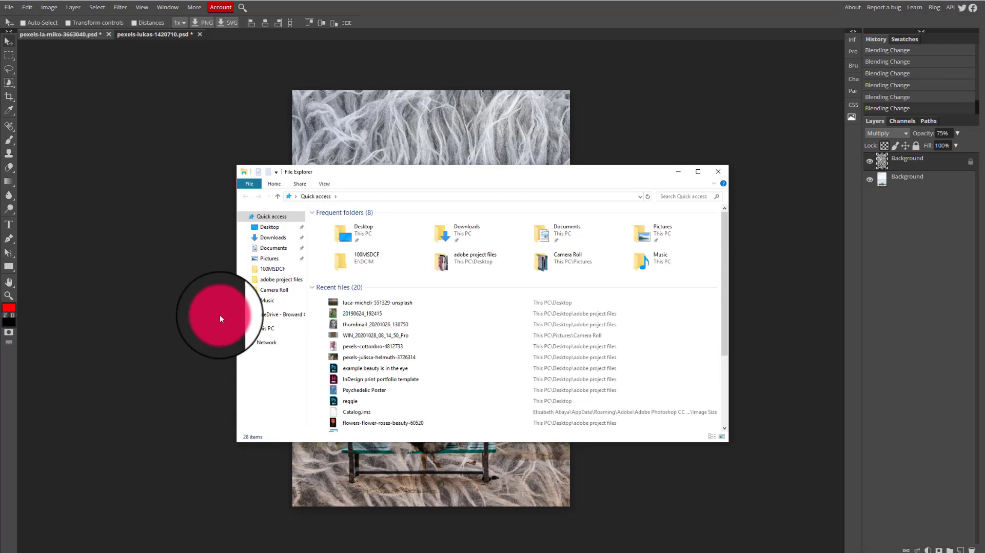
# Go to Downloads and select the exported pexels-la-miko JPG
pyautogui.click(270, 237)
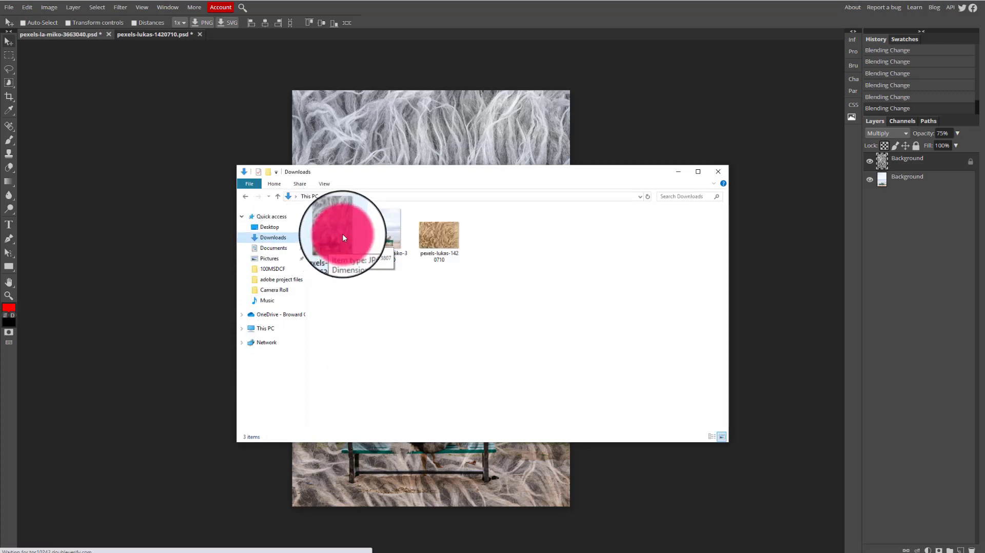
pyautogui.click(342, 236)
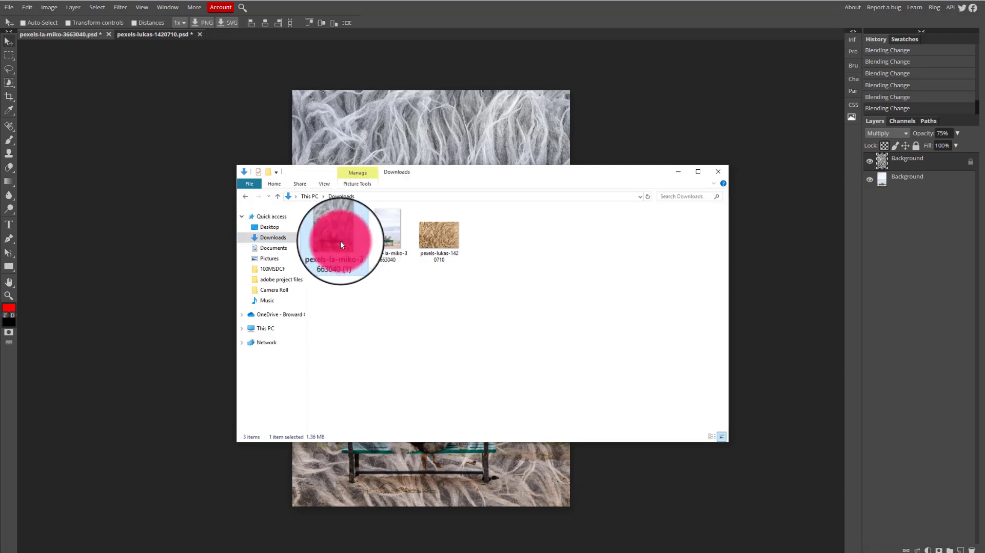